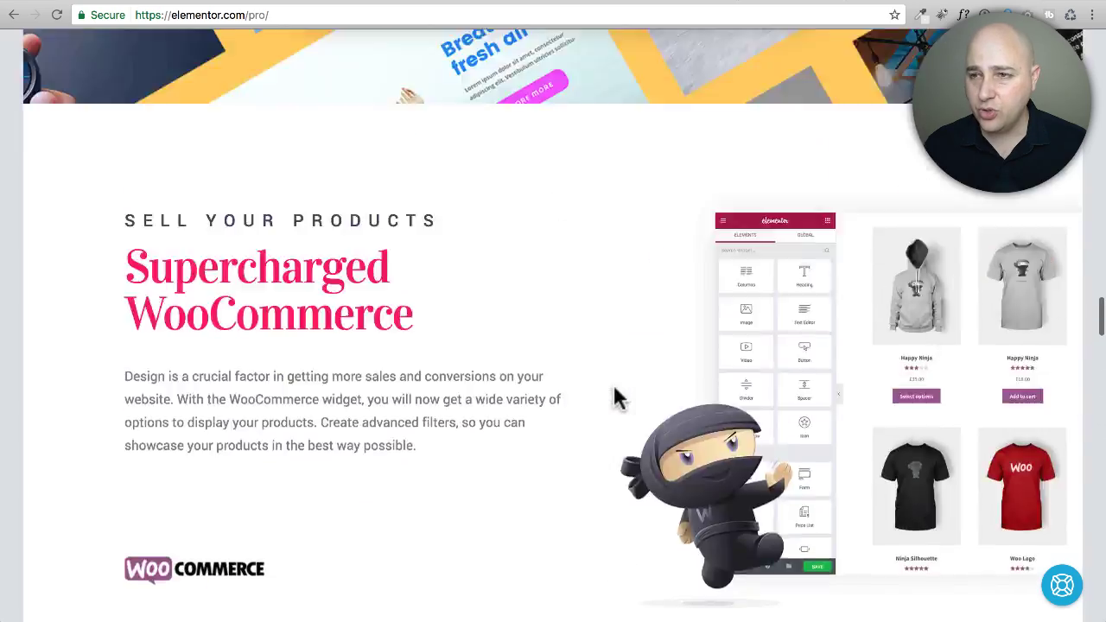
- Place the Pro Slides widget in the empty section, adding three default slides
scroll(up, 3)
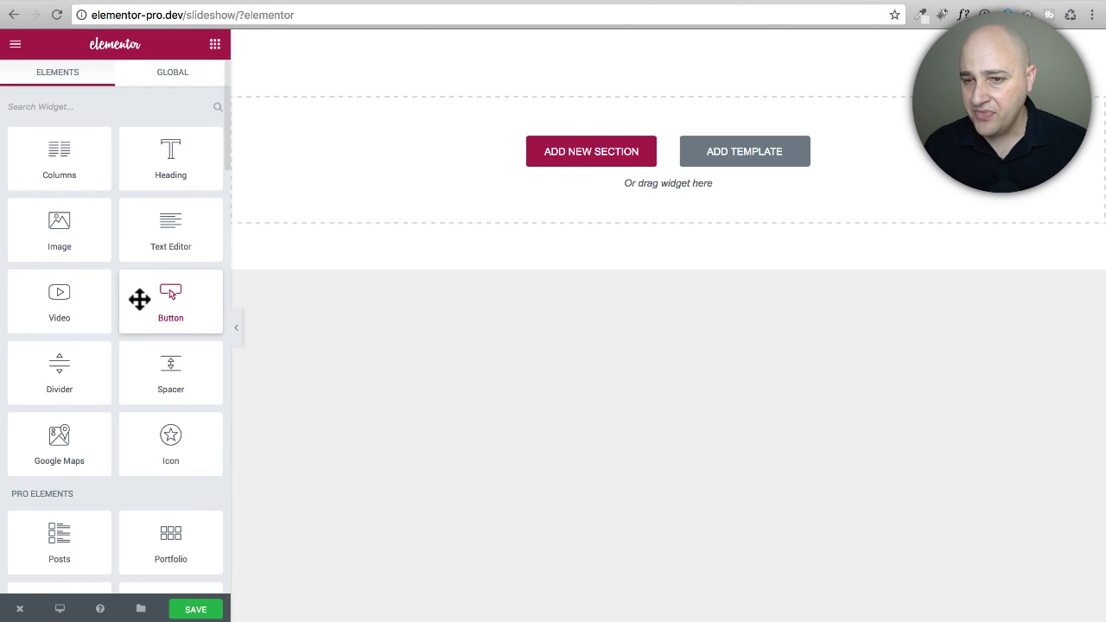
scroll(down, 3)
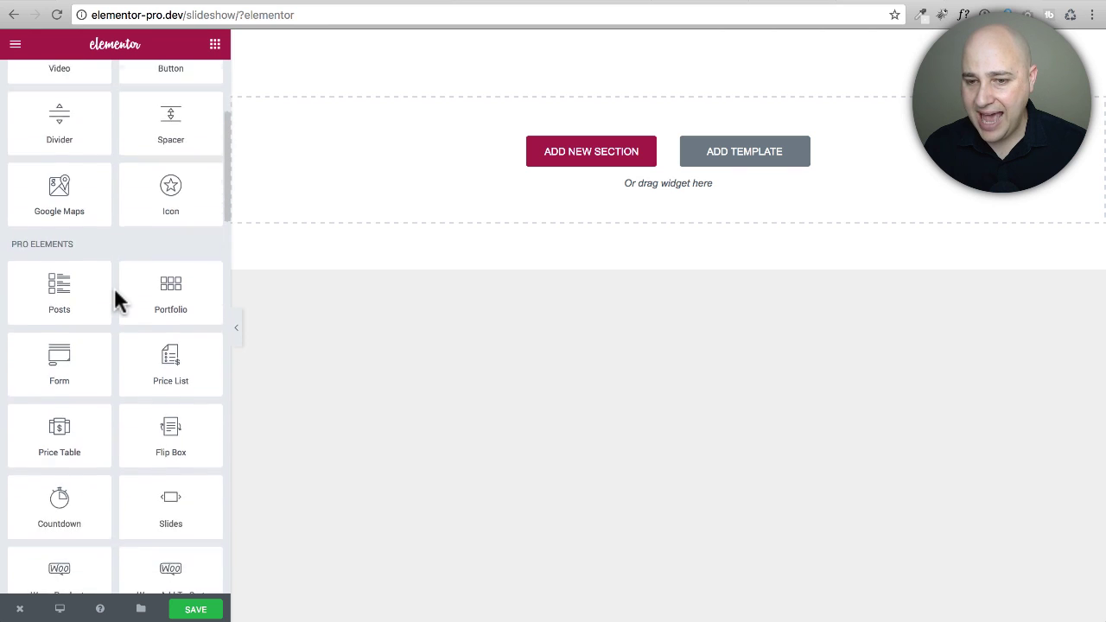
scroll(down, 3)
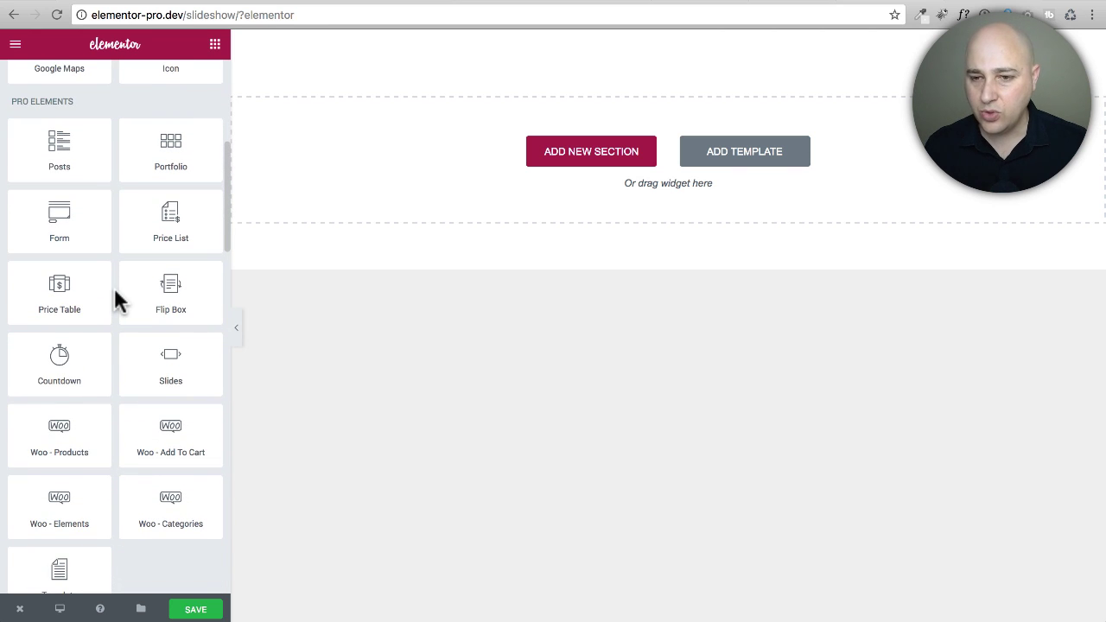
drag(170, 363, 348, 139)
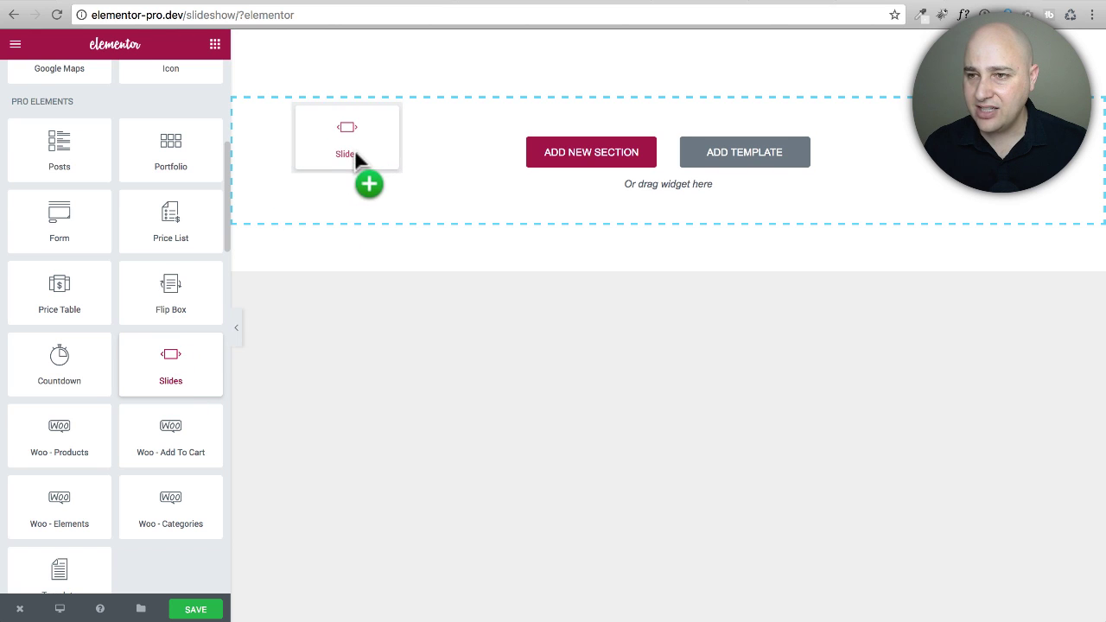
drag(347, 138, 665, 173)
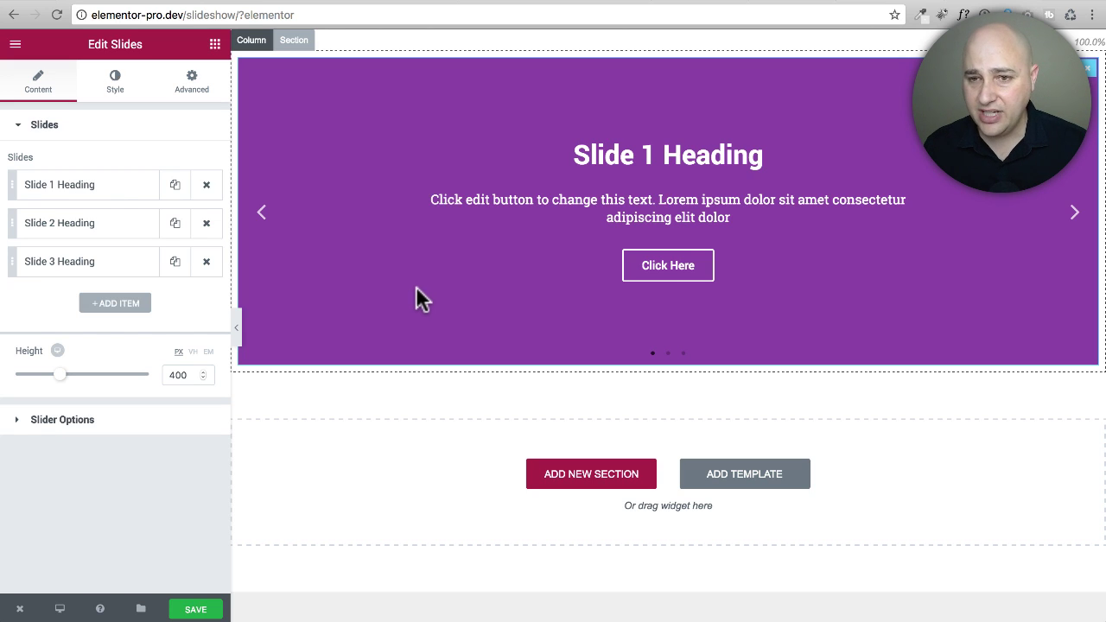
mouse_move(138, 212)
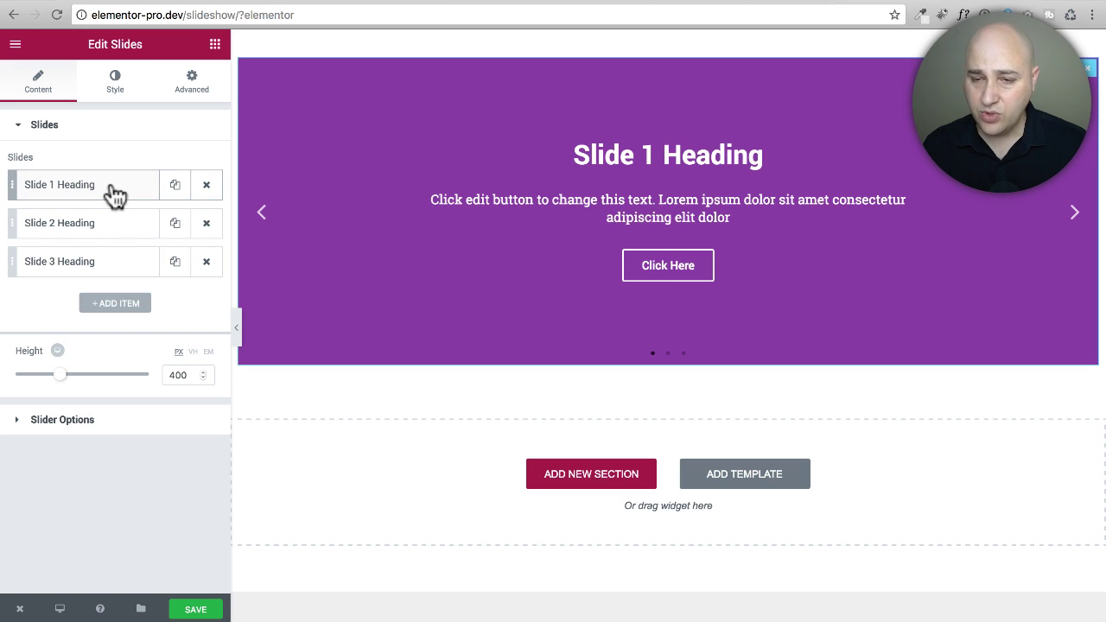
- Give Slide 1 the restaurant kitchen photo from the Media Library as its background image
click(59, 185)
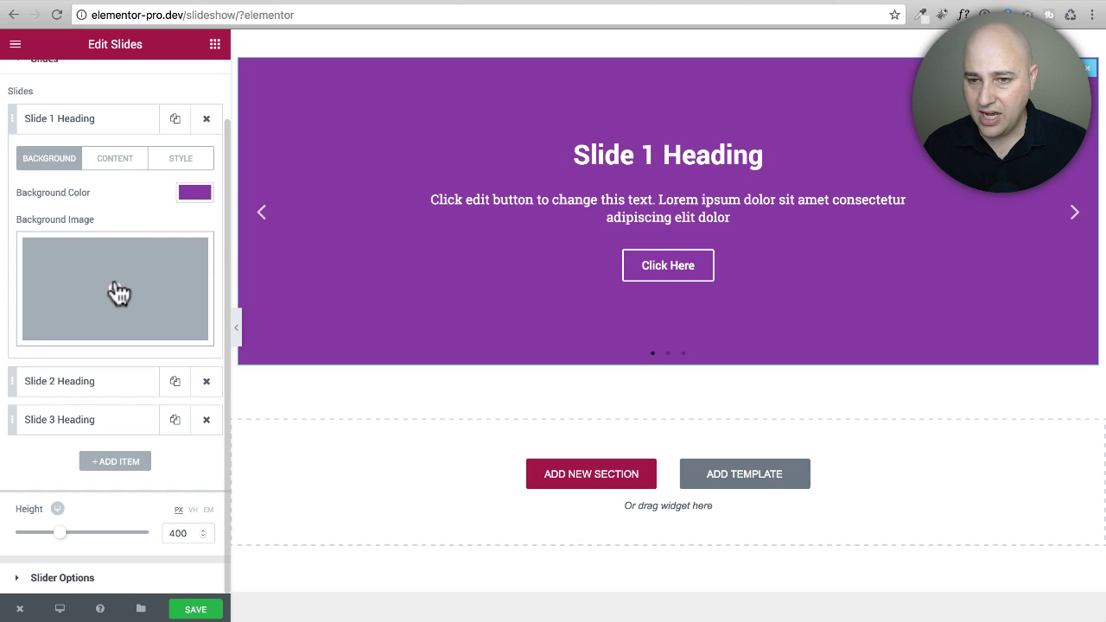
click(115, 289)
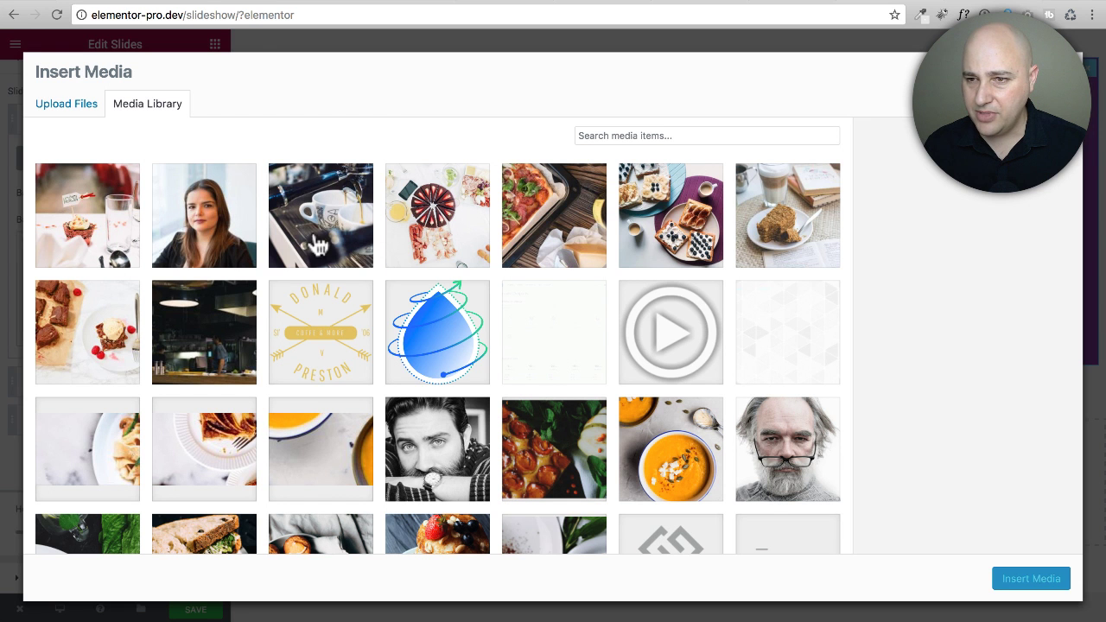
mouse_move(337, 346)
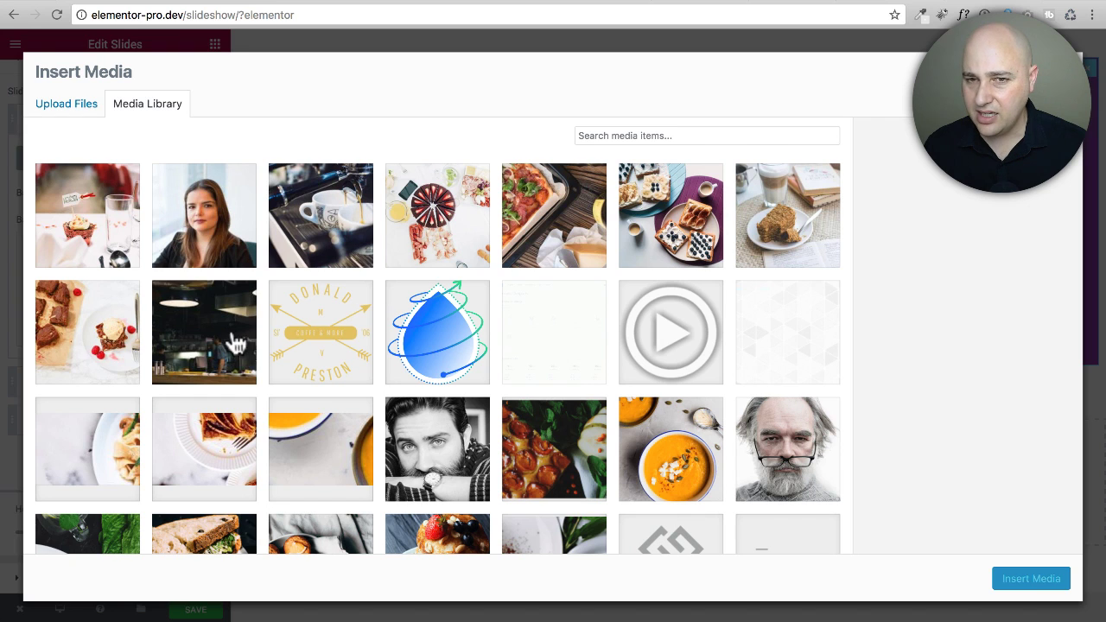
click(204, 332)
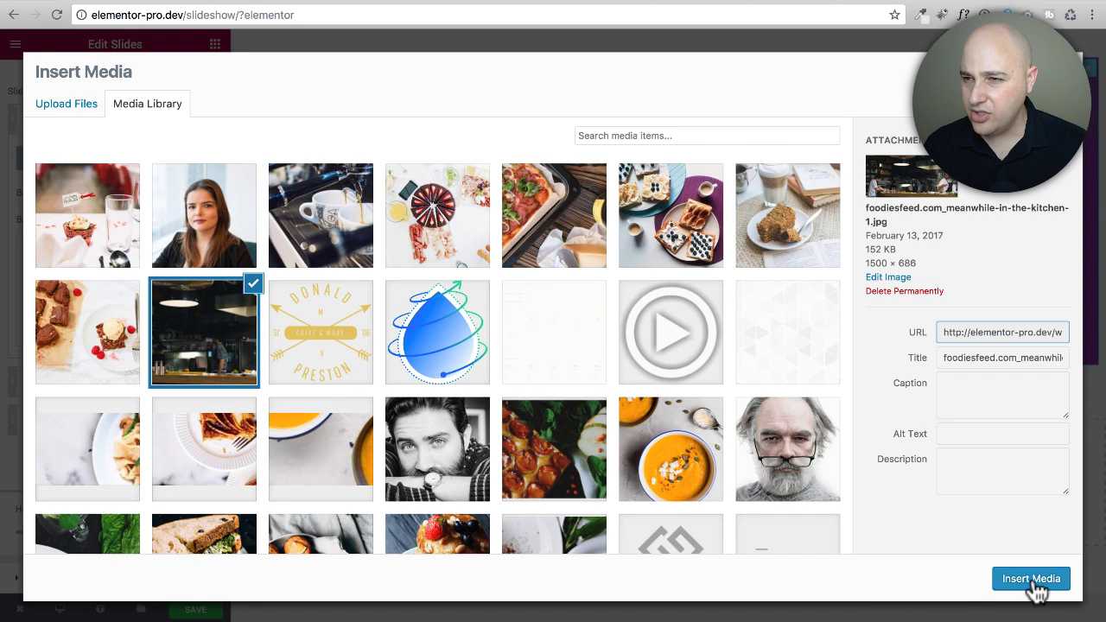
click(1030, 578)
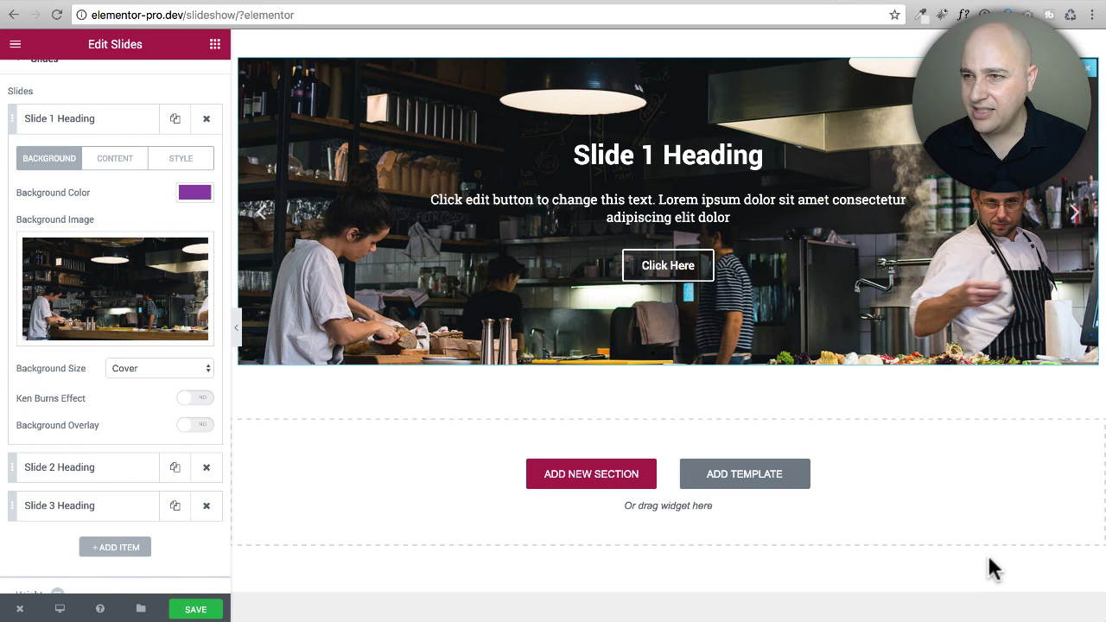
mouse_move(601, 474)
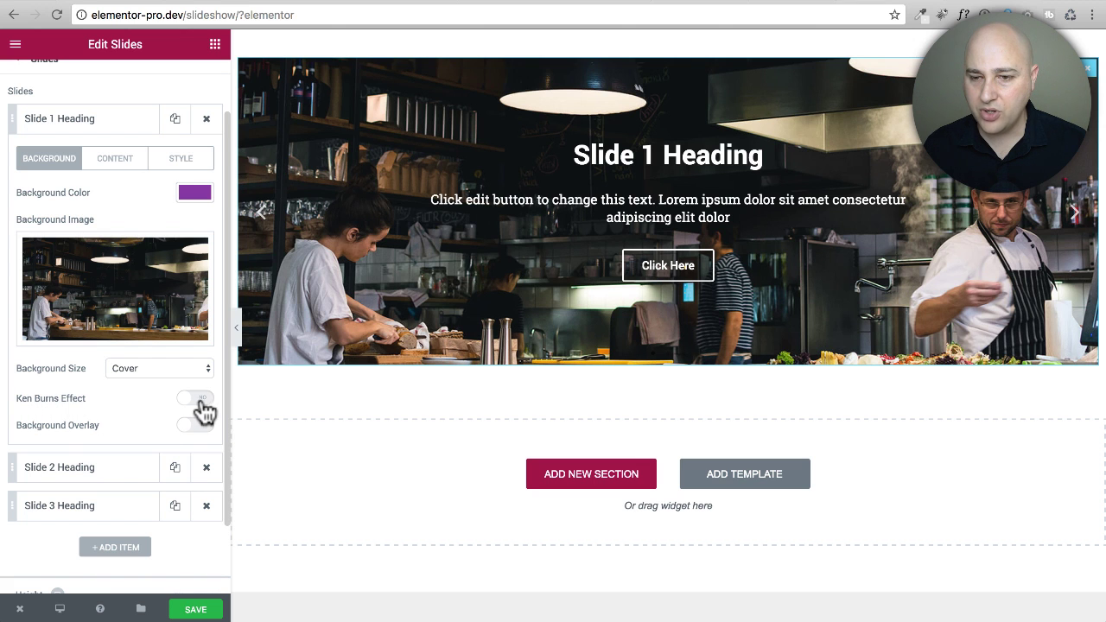
- Turn on Ken Burns with zoom direction Out and enable the background overlay on Slide 1
click(195, 398)
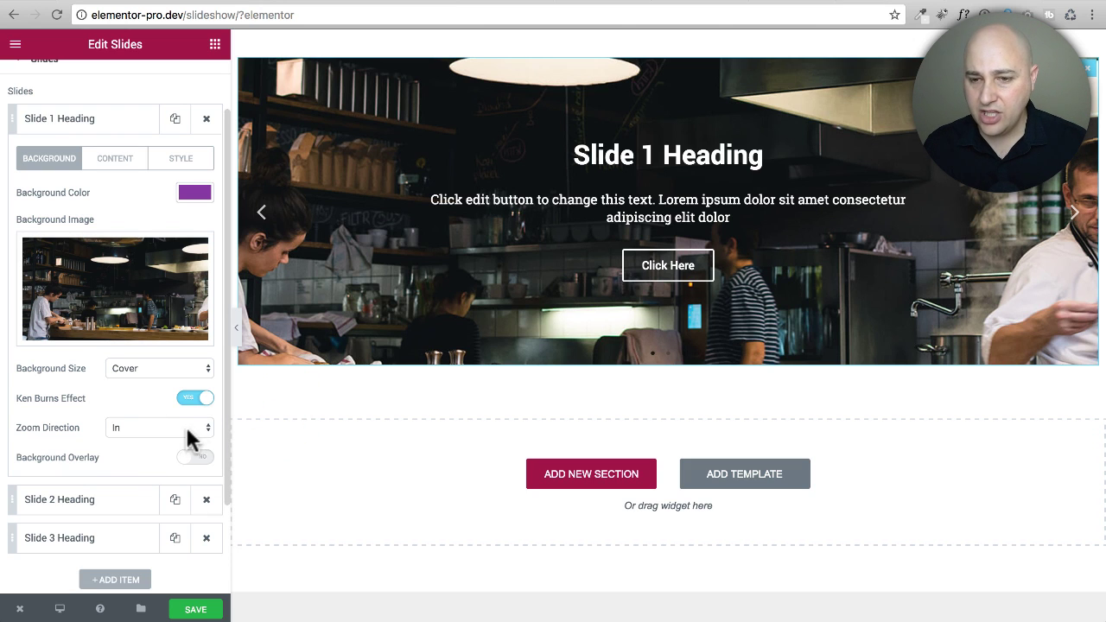
click(158, 427)
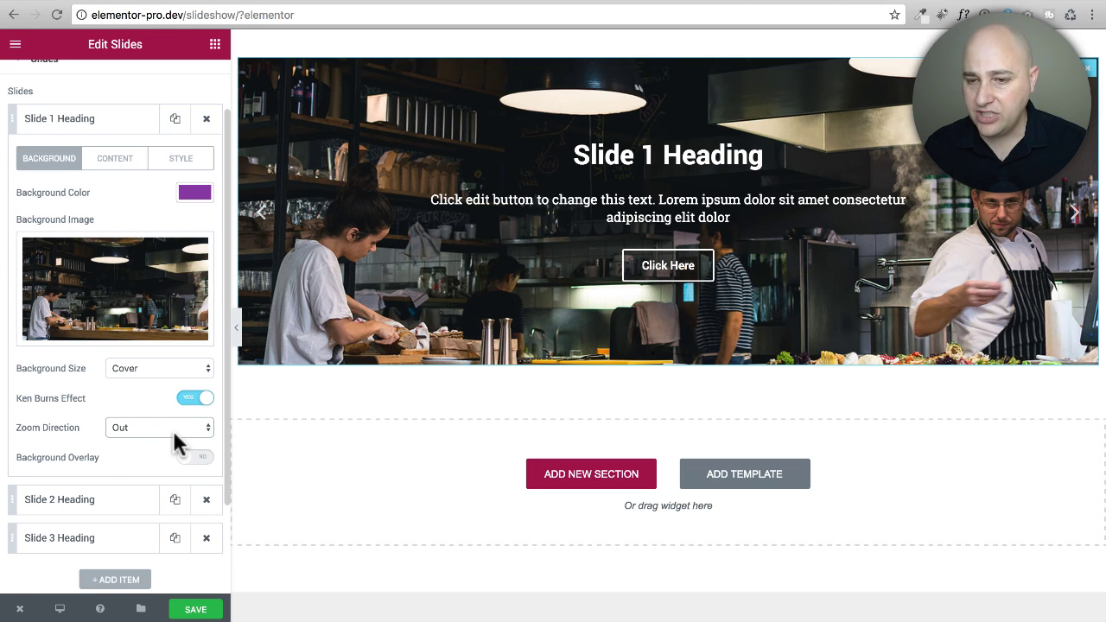
mouse_move(142, 467)
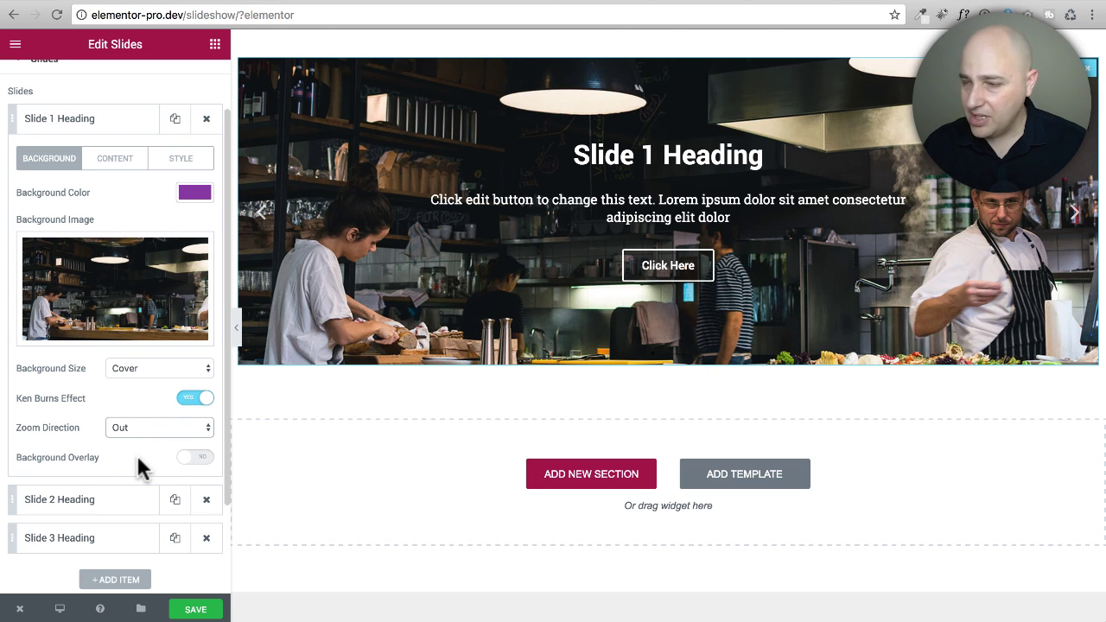
click(195, 457)
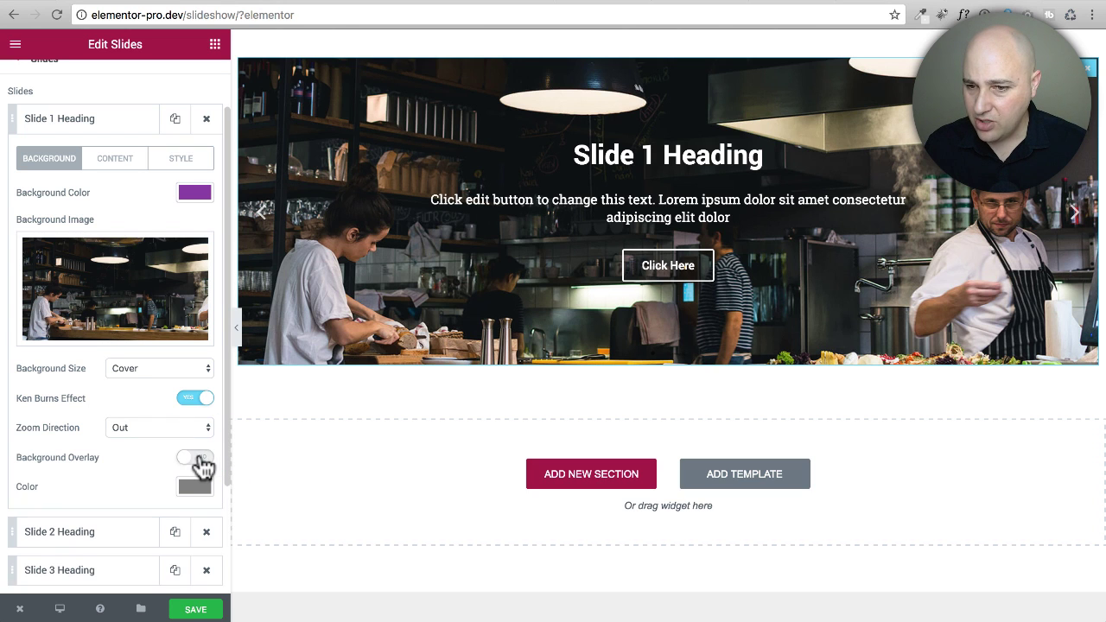
click(194, 457)
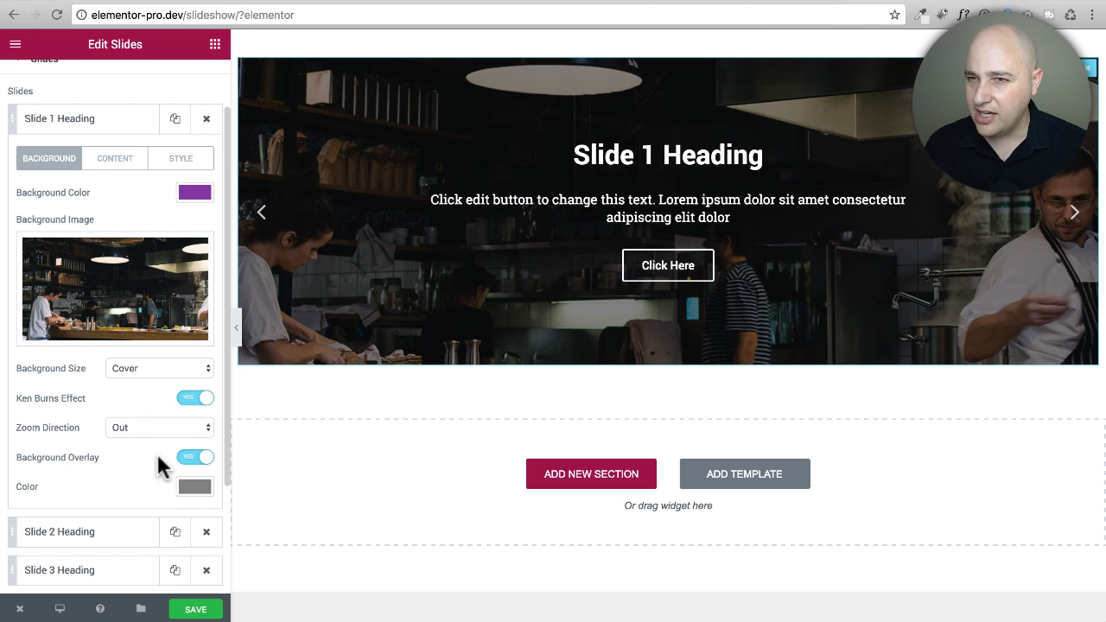
- Enter 20000 ms as the Autoplay Speed under Slider Options
scroll(down, 3)
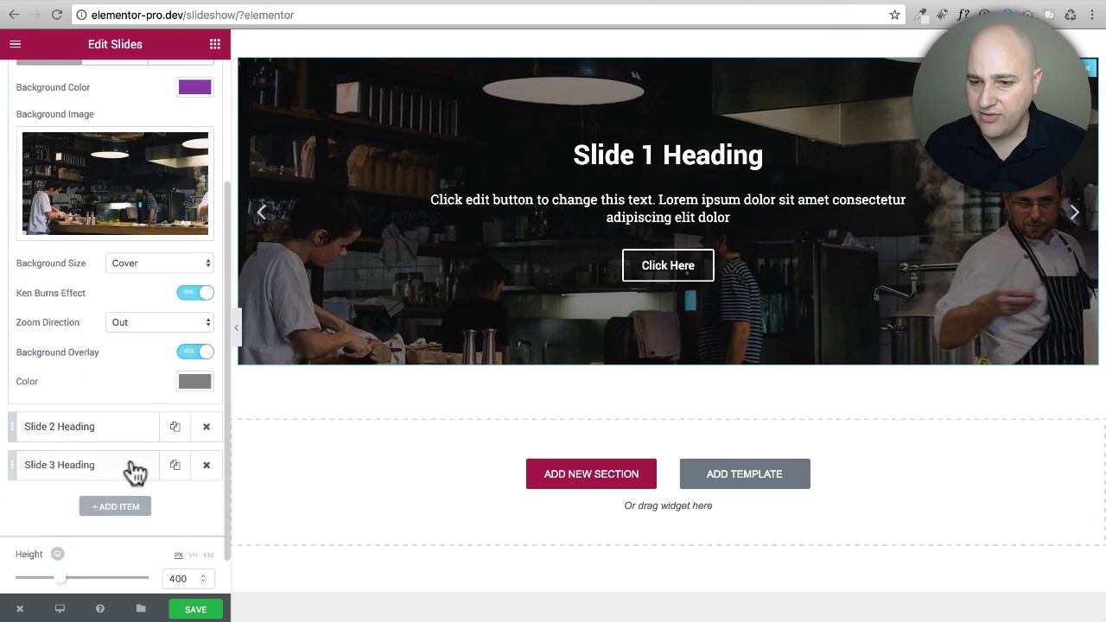
scroll(down, 3)
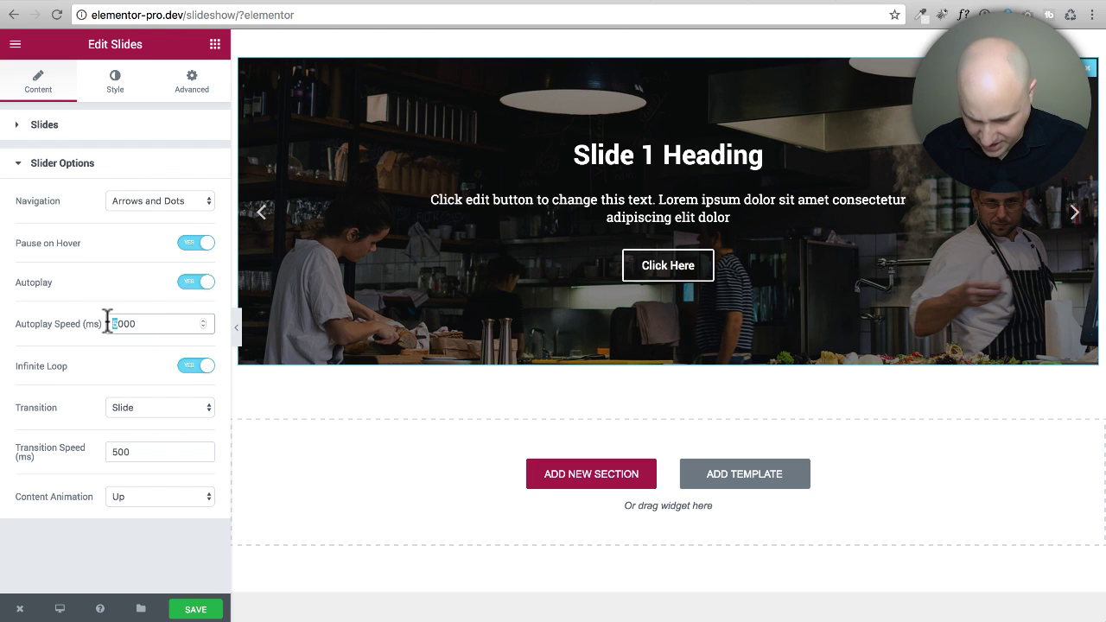
text(20000)
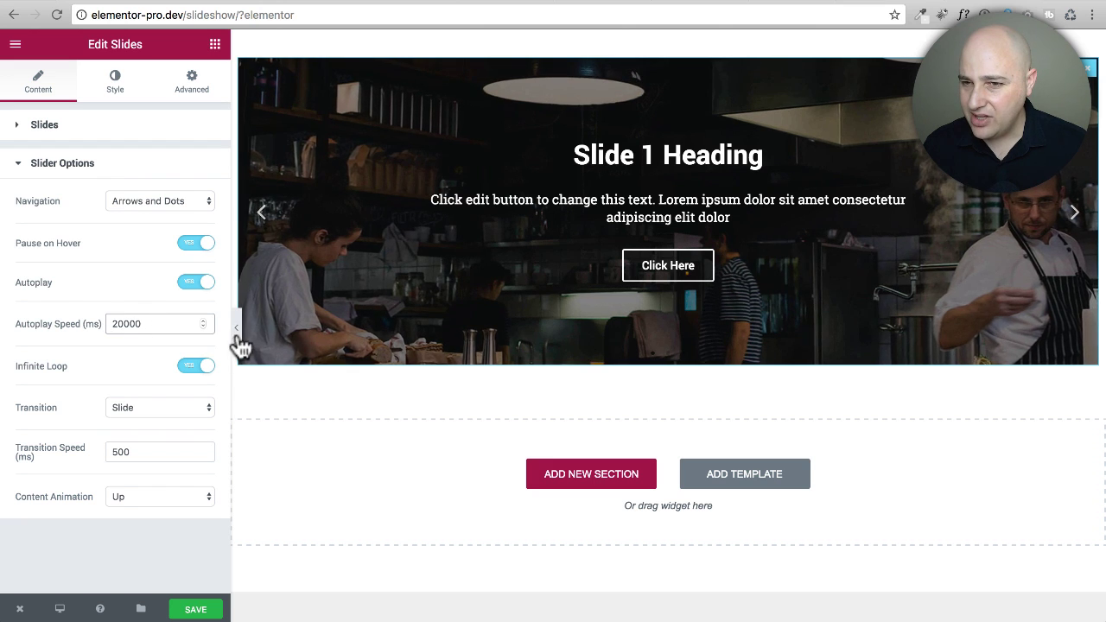
click(238, 327)
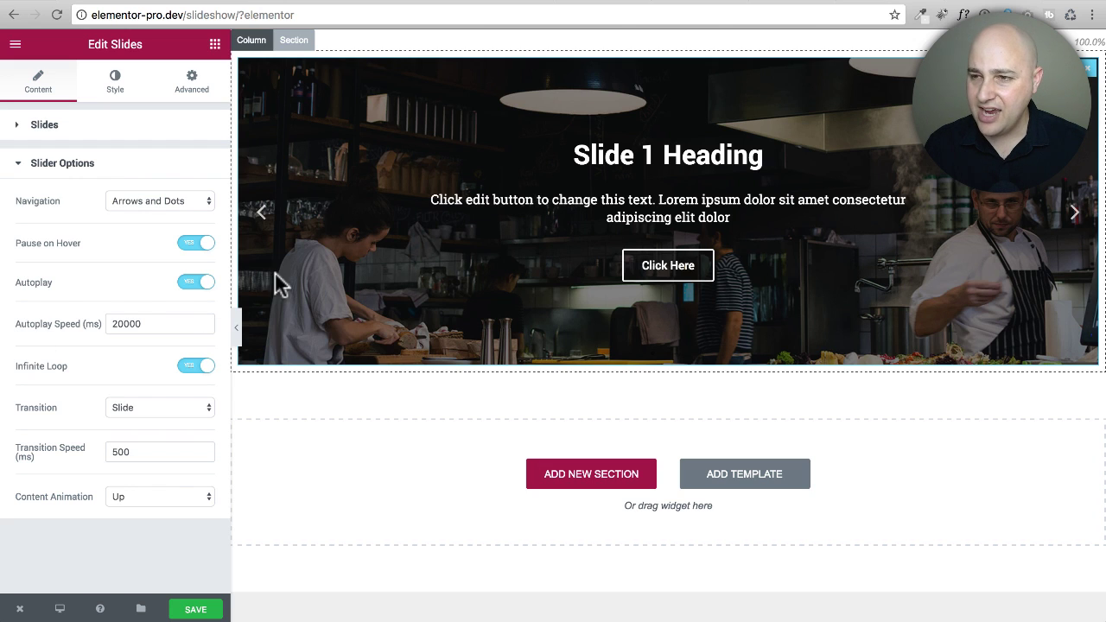
mouse_move(387, 272)
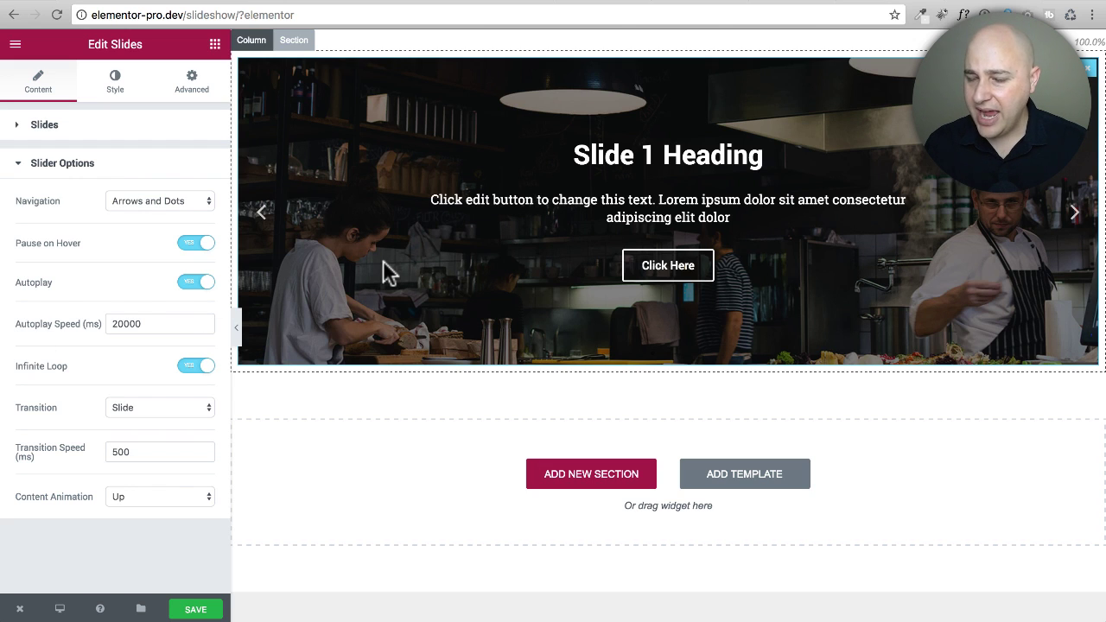
mouse_move(419, 273)
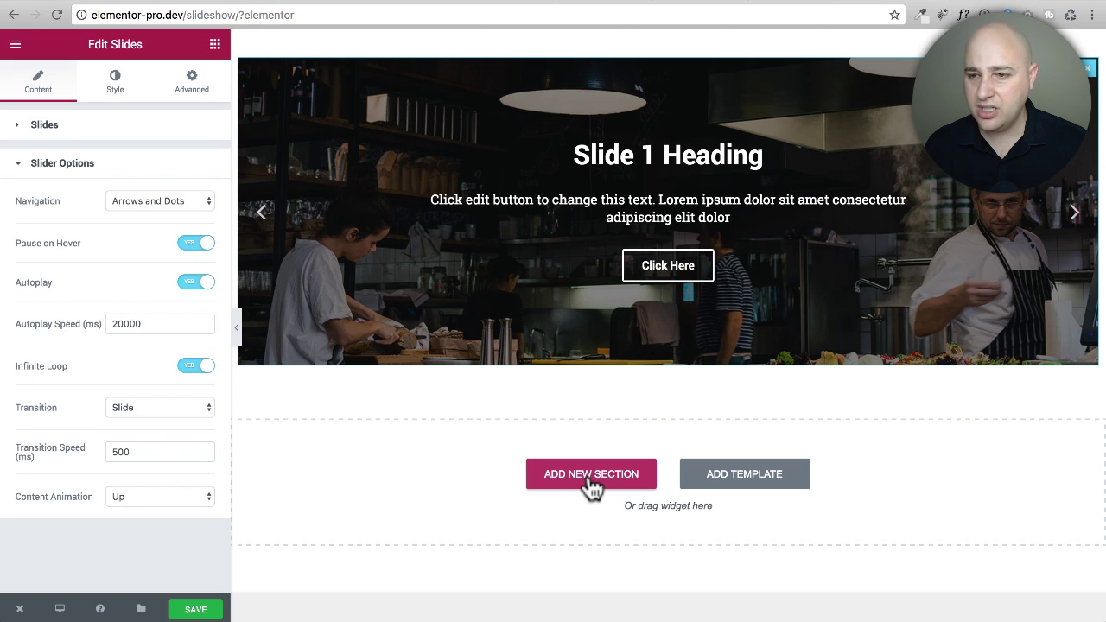
- Add a two-column section below the slider and drop a Slides widget into its left column
click(591, 474)
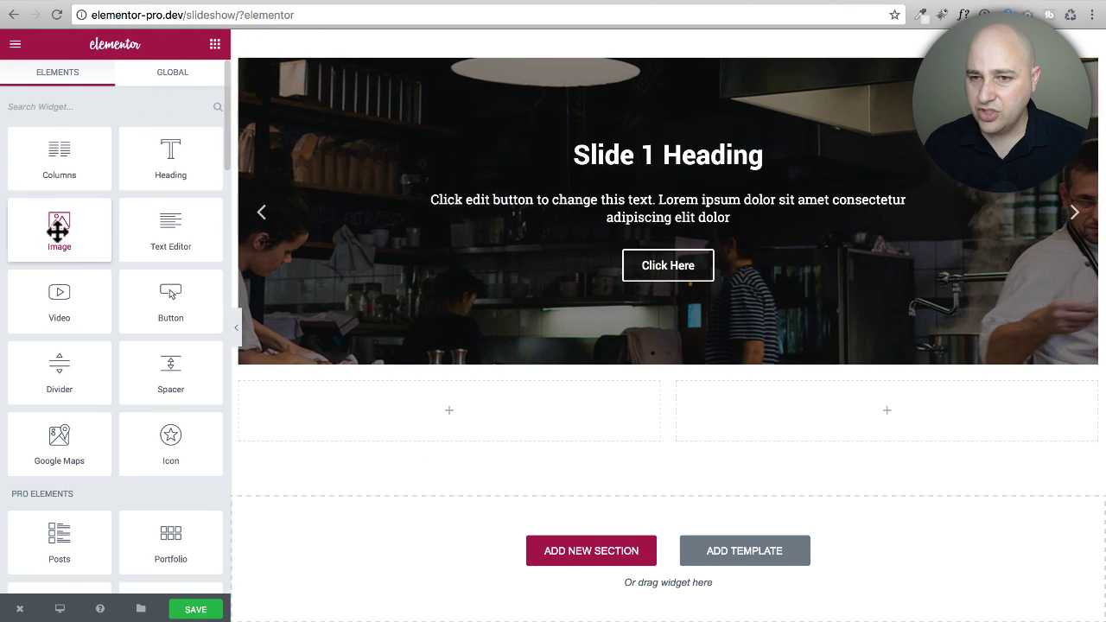
scroll(down, 3)
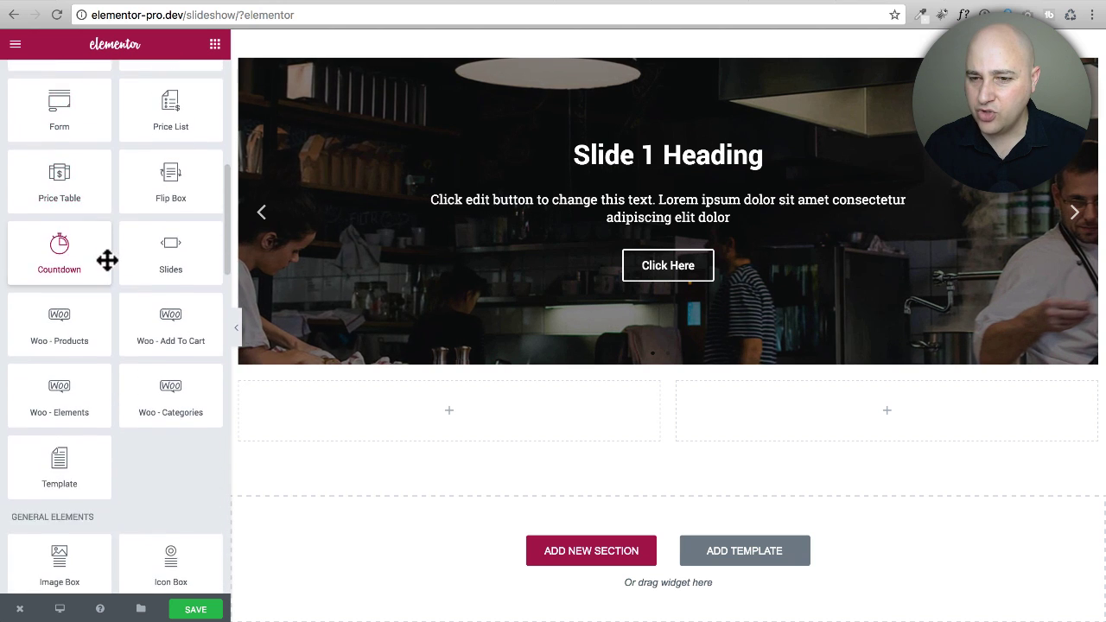
drag(171, 251, 435, 424)
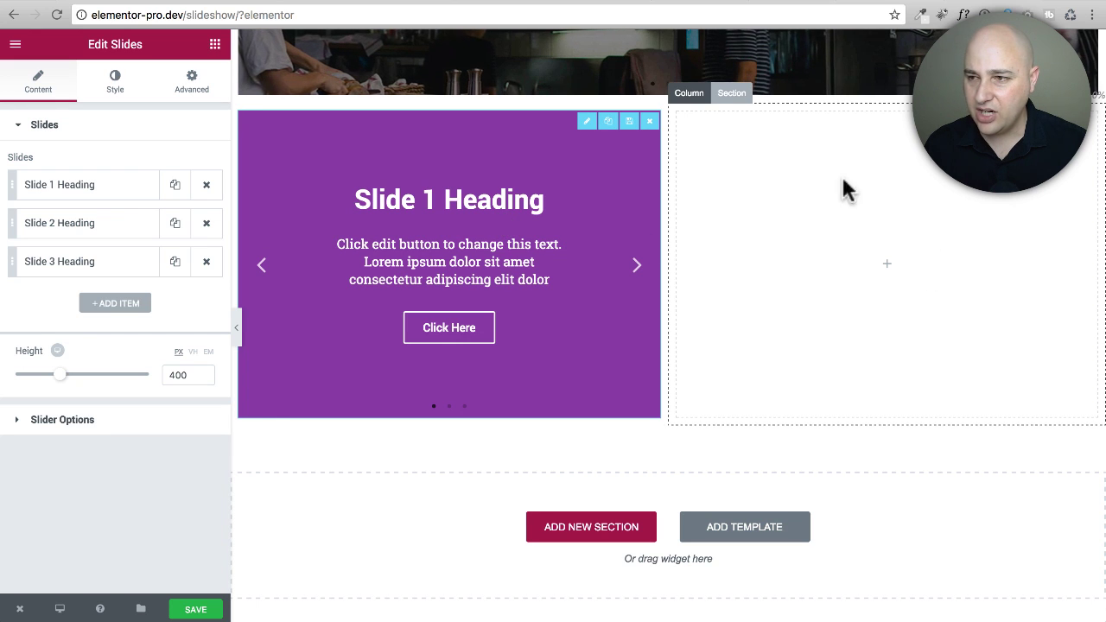
mouse_move(860, 277)
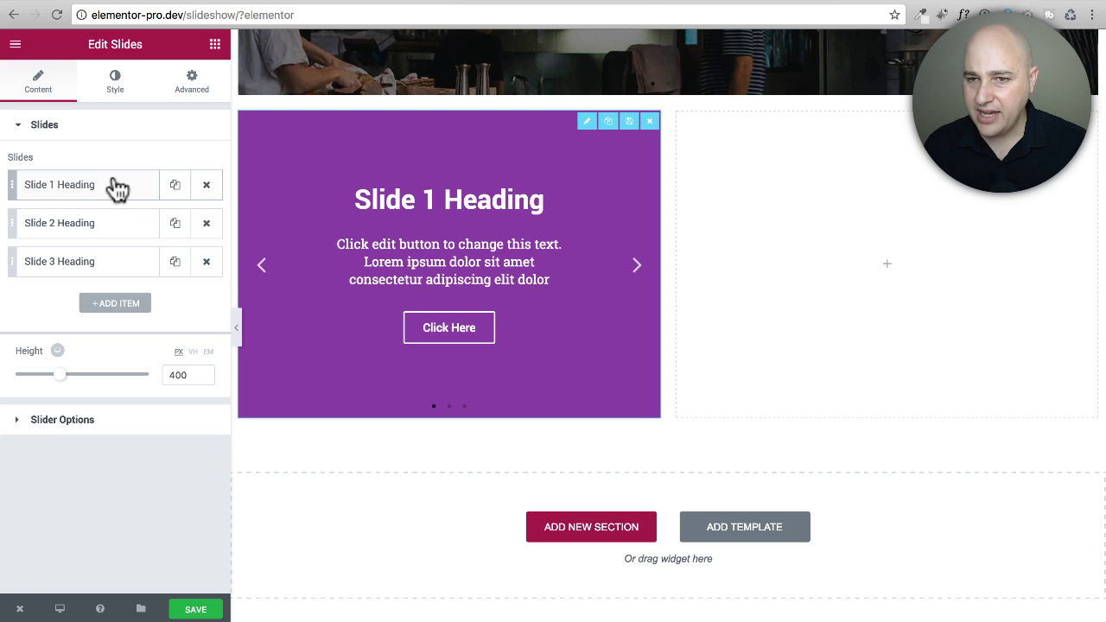
- Browse the Media Library and insert the pancake stack photo as Slide 3's background
click(59, 184)
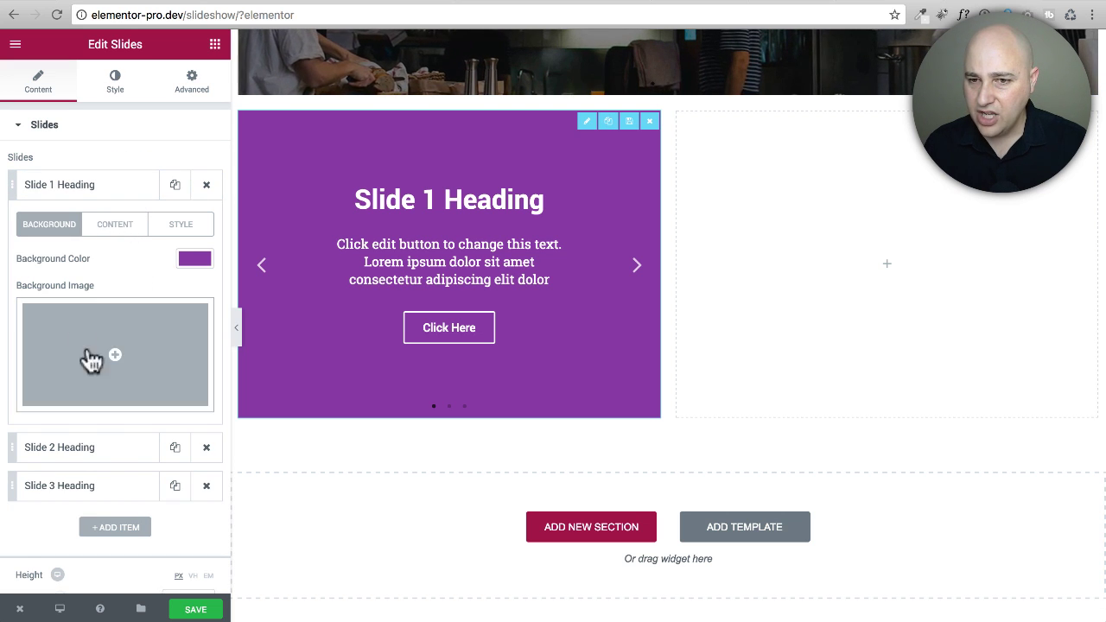
click(115, 354)
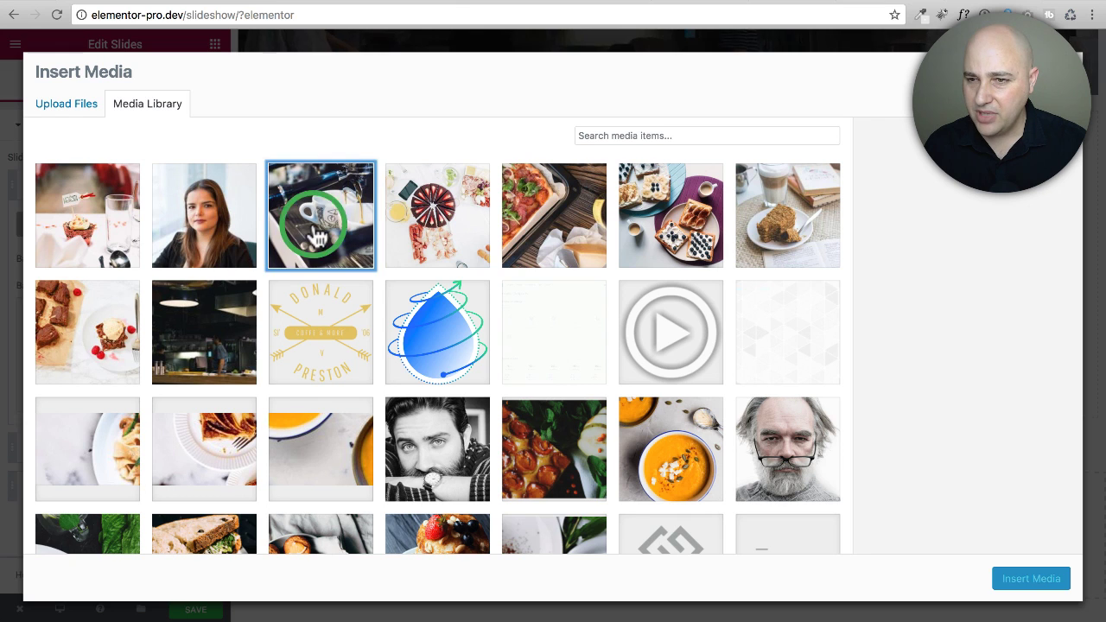
click(1030, 579)
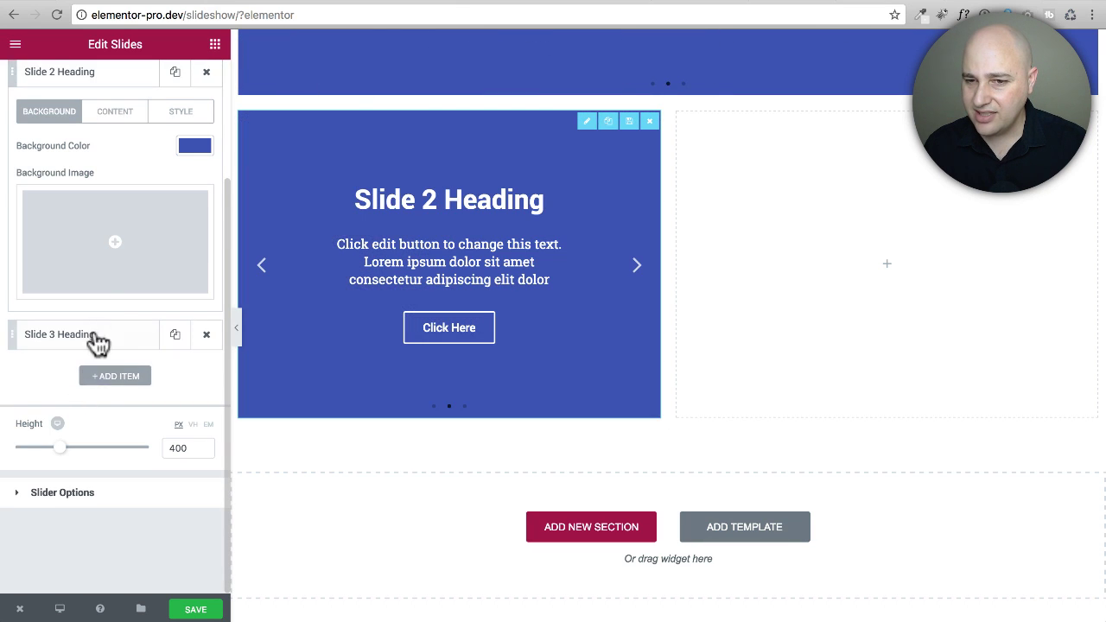
click(115, 241)
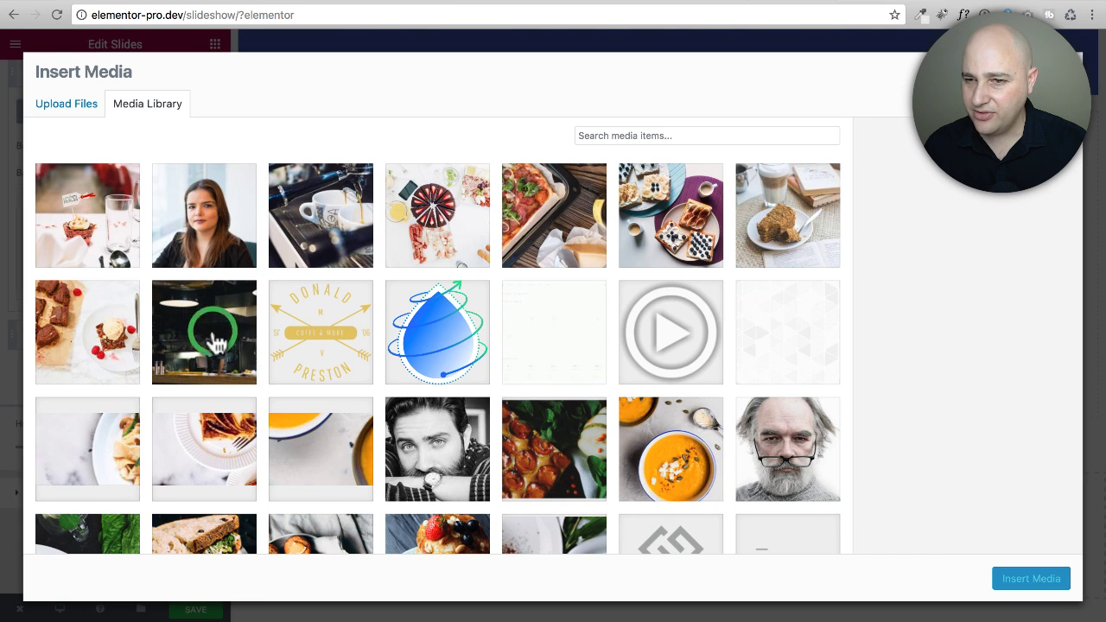
click(670, 449)
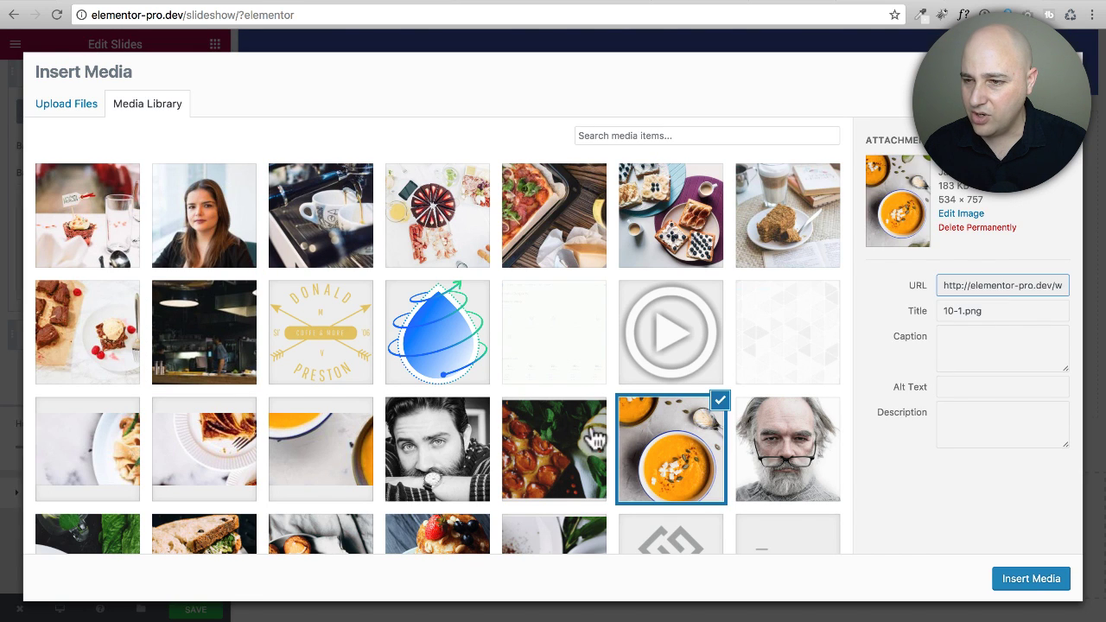
click(1030, 578)
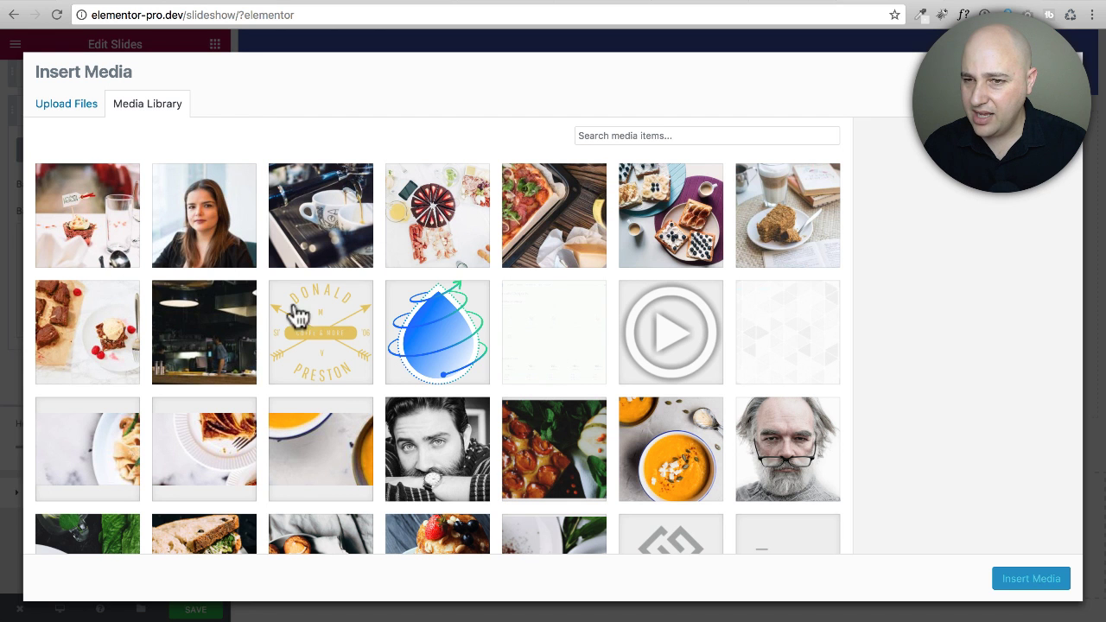
scroll(down, 3)
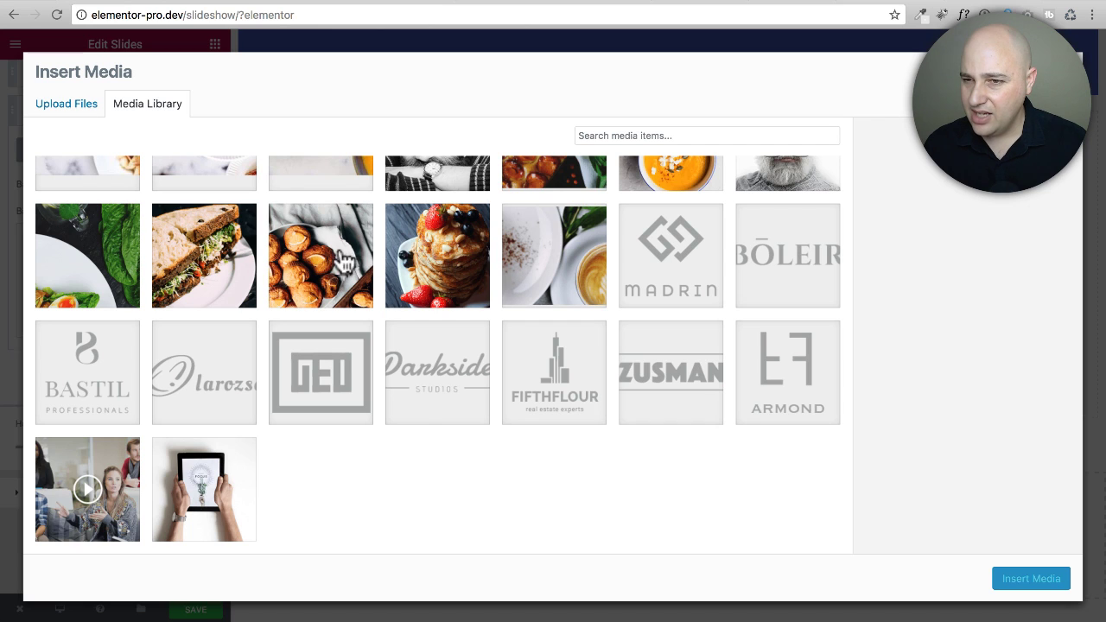
click(438, 255)
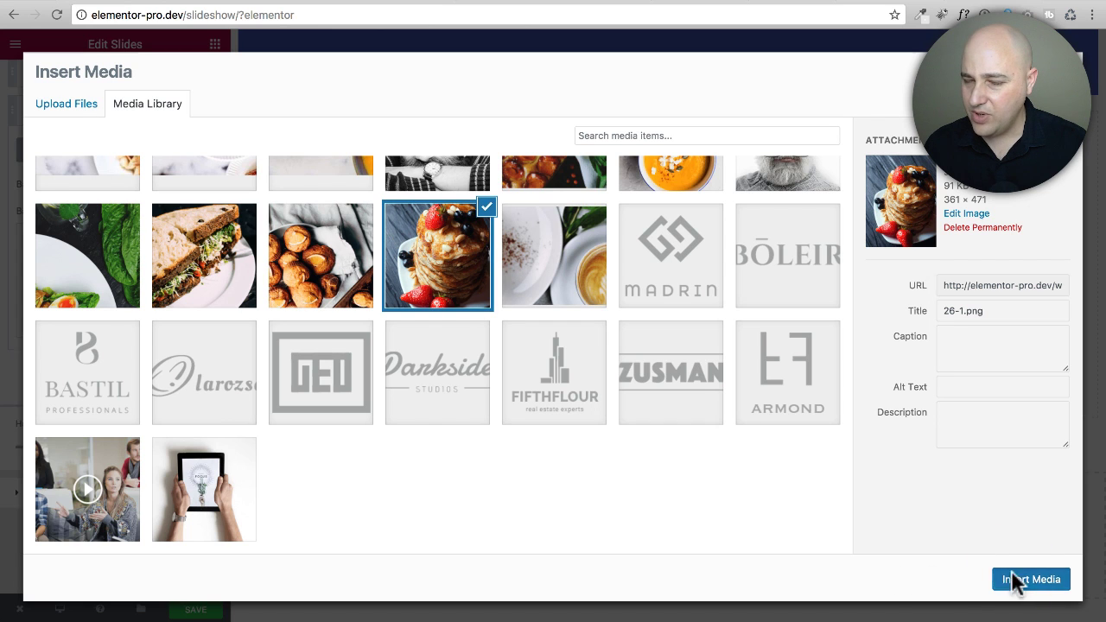
click(1030, 579)
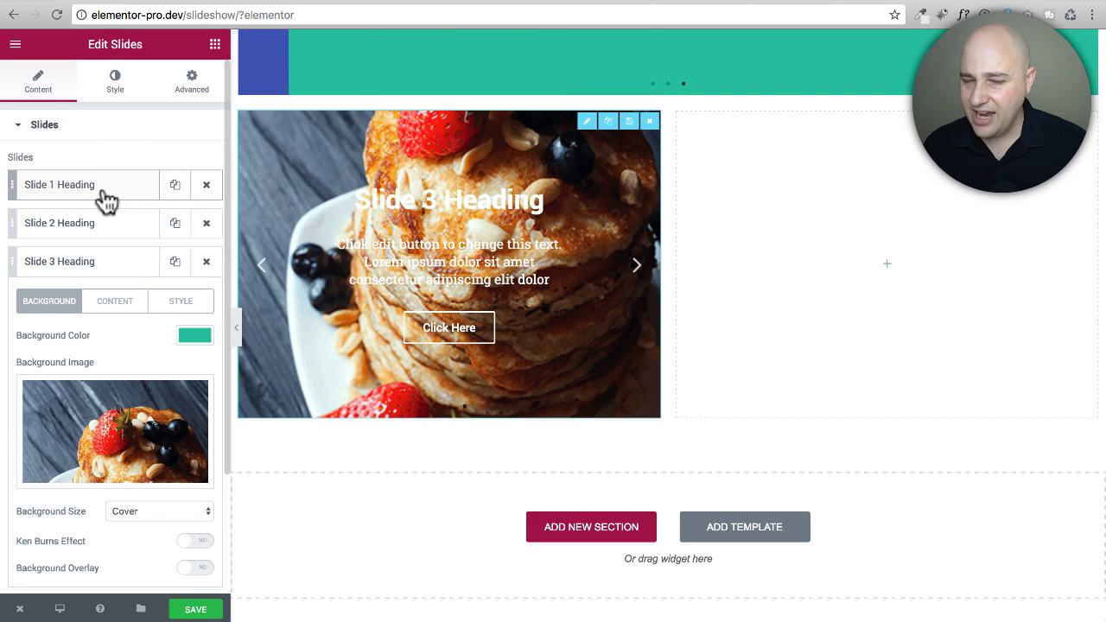
- Enable Ken Burns with zoom direction Out on the second slideshow's first slide
click(59, 184)
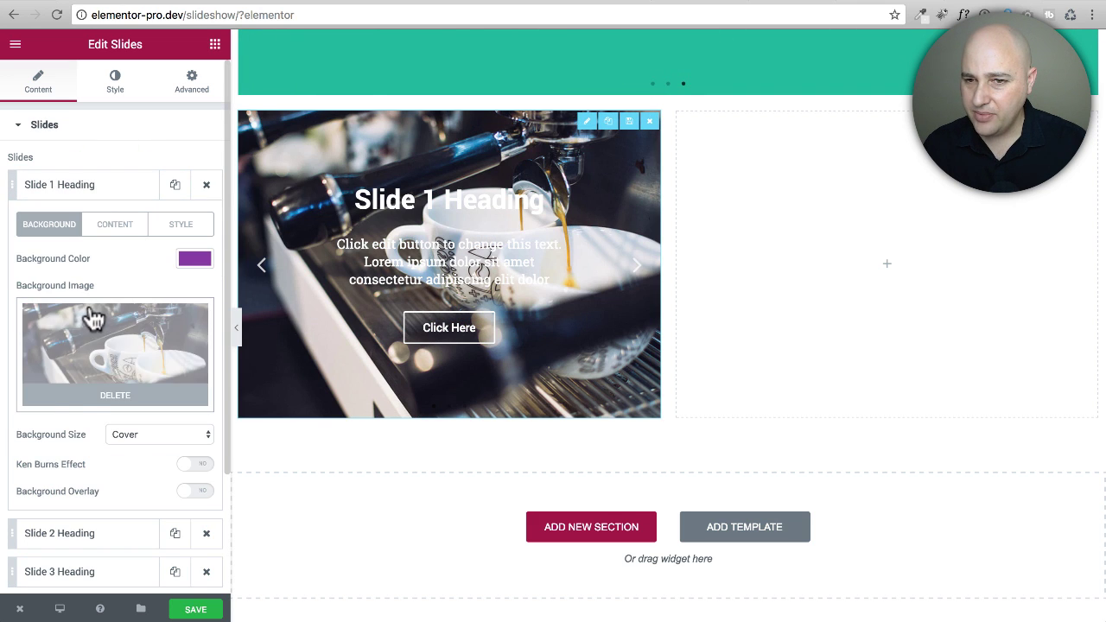
scroll(down, 3)
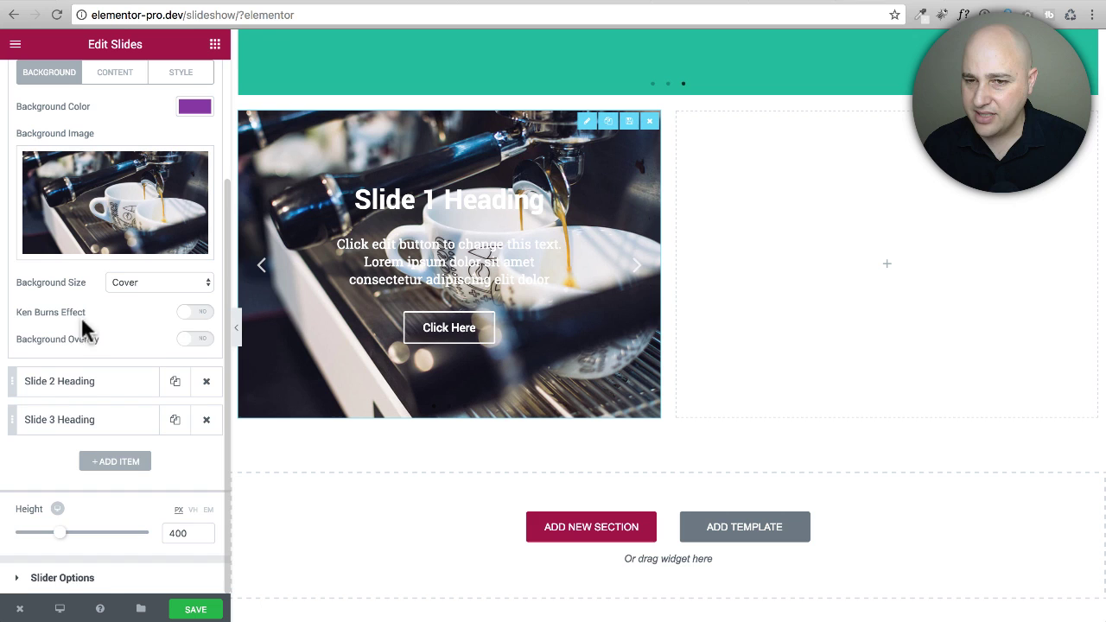
click(195, 312)
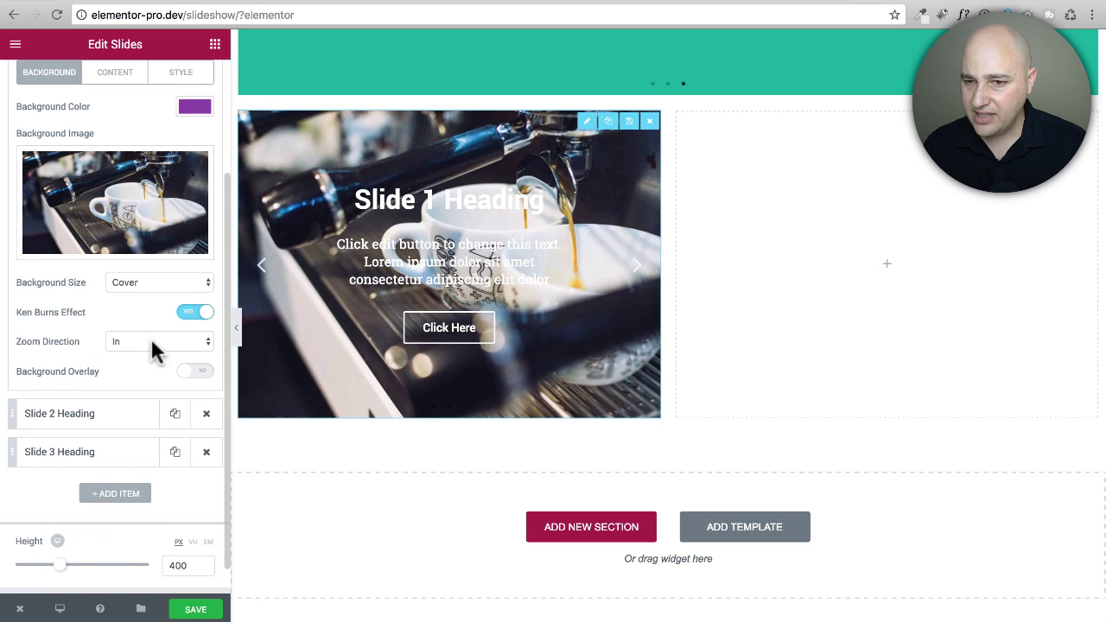
click(158, 341)
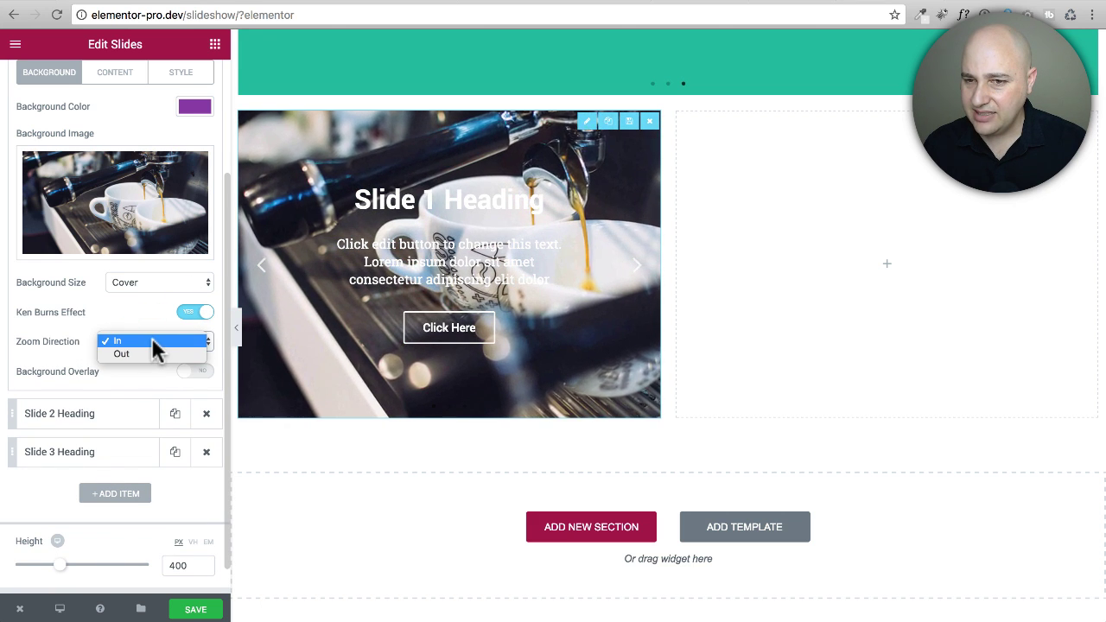
click(122, 353)
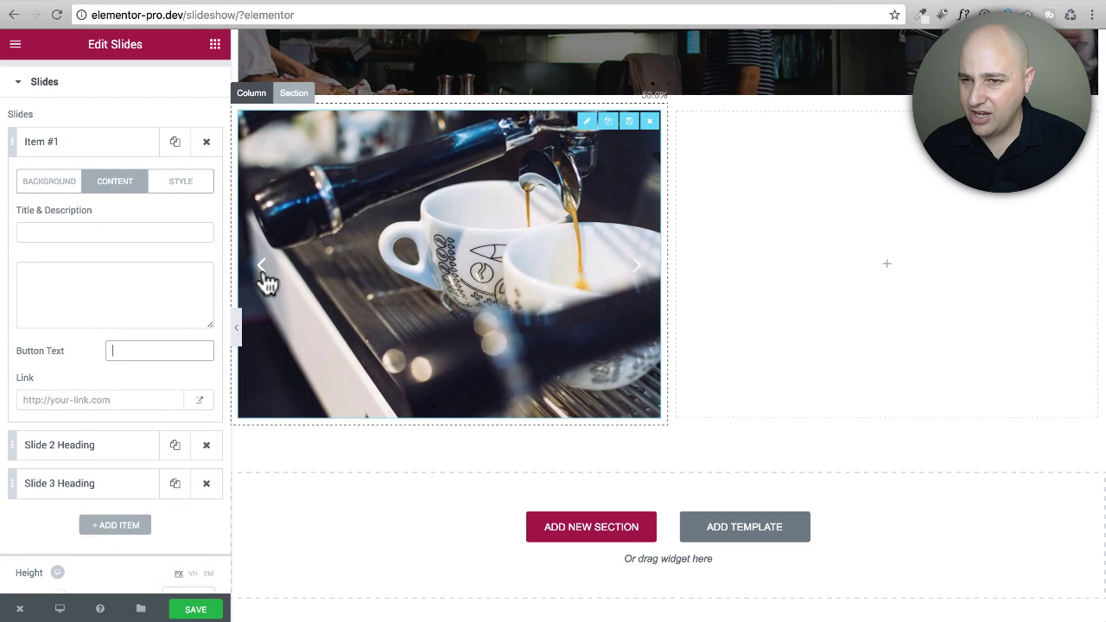
click(42, 142)
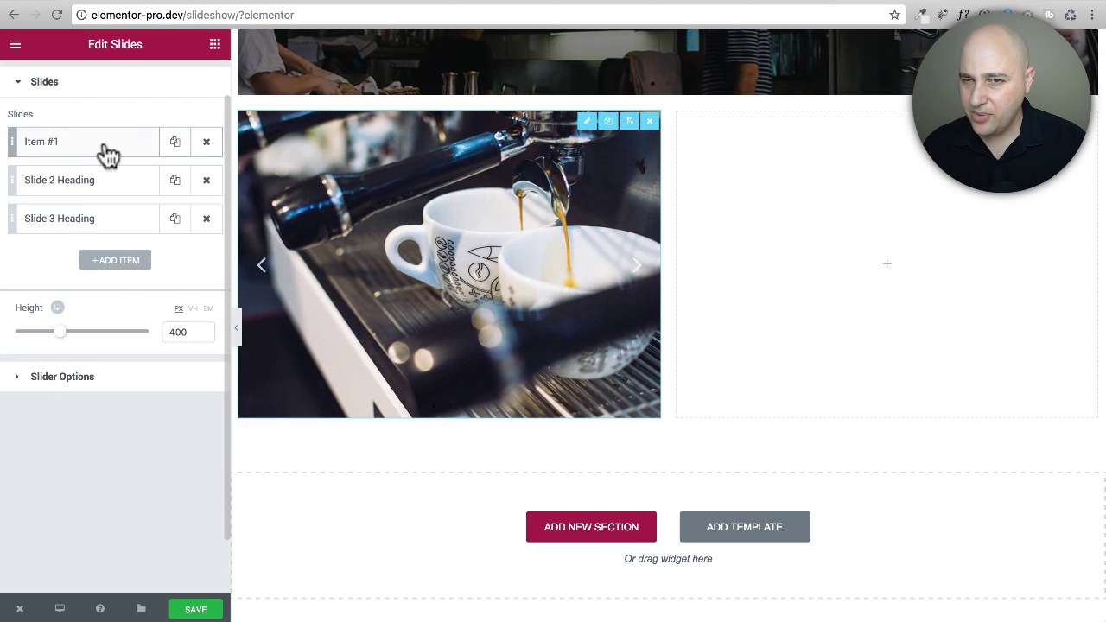
- Enable Ken Burns on slide two, clear slide three's button label and set its zoom
click(59, 179)
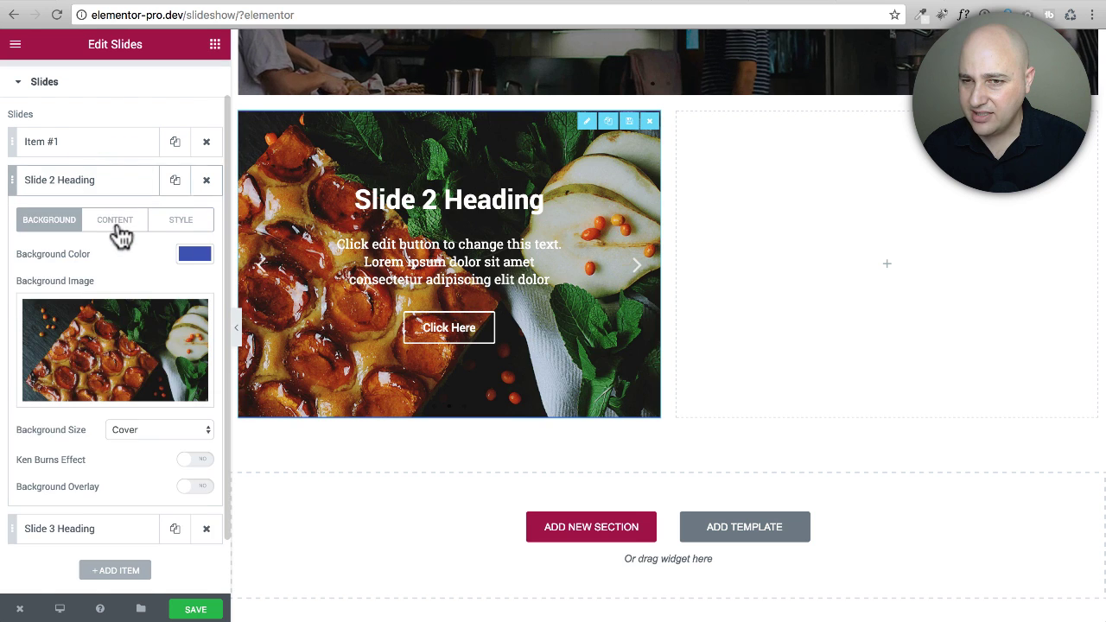
click(115, 220)
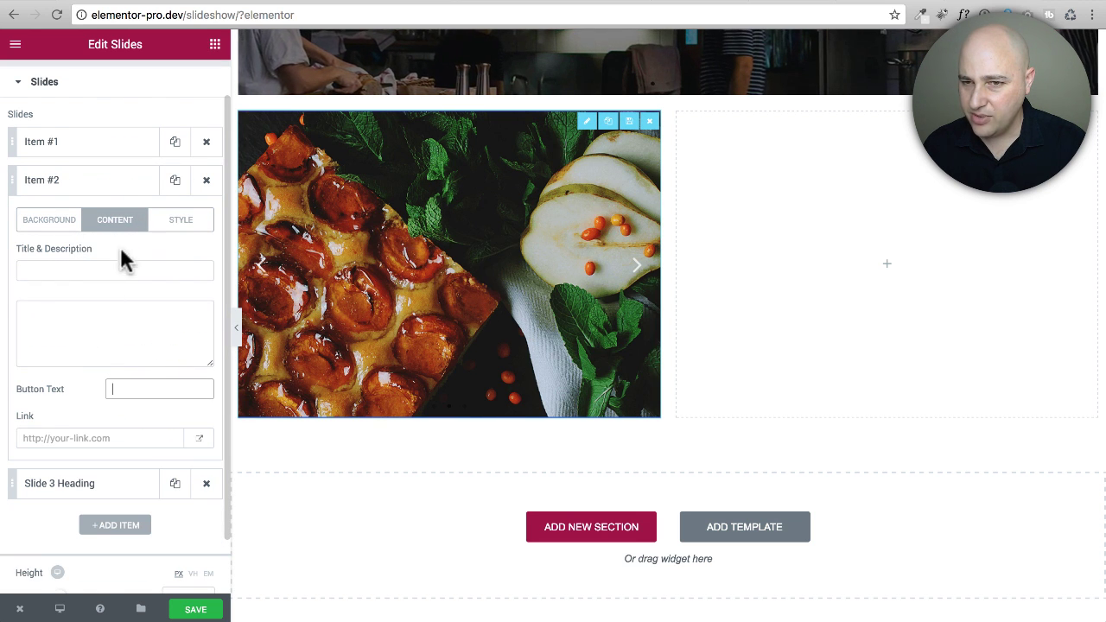
click(49, 220)
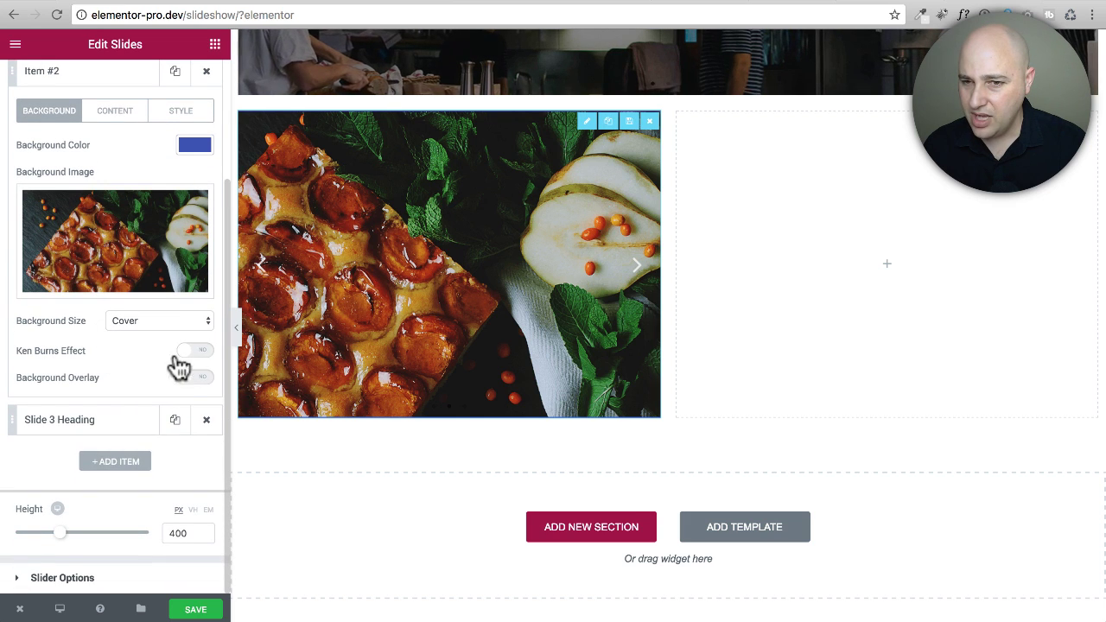
click(195, 350)
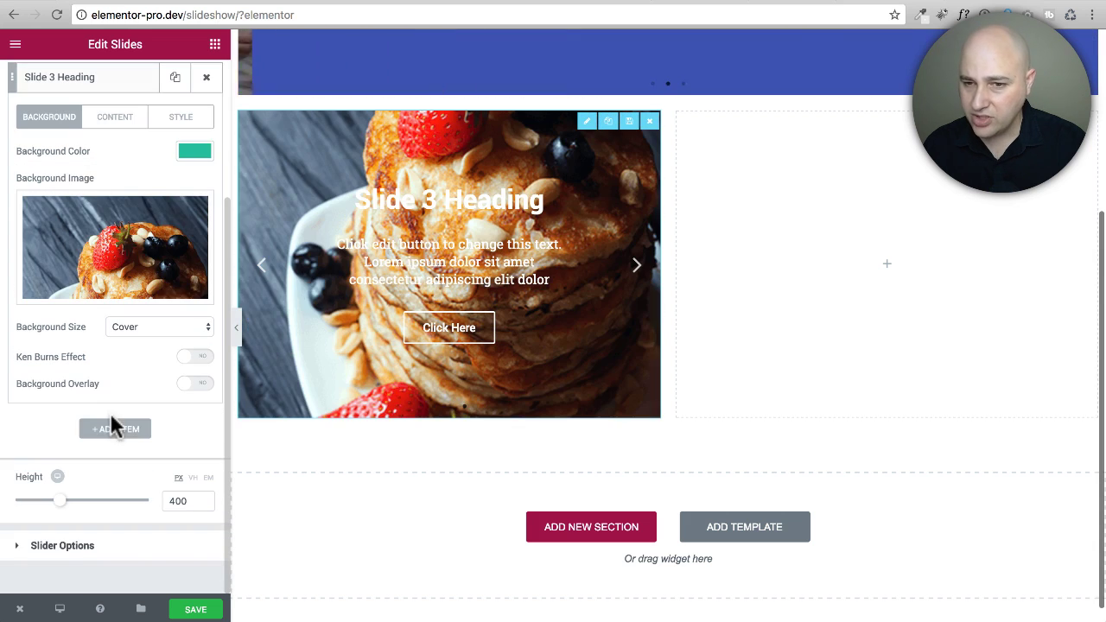
click(114, 117)
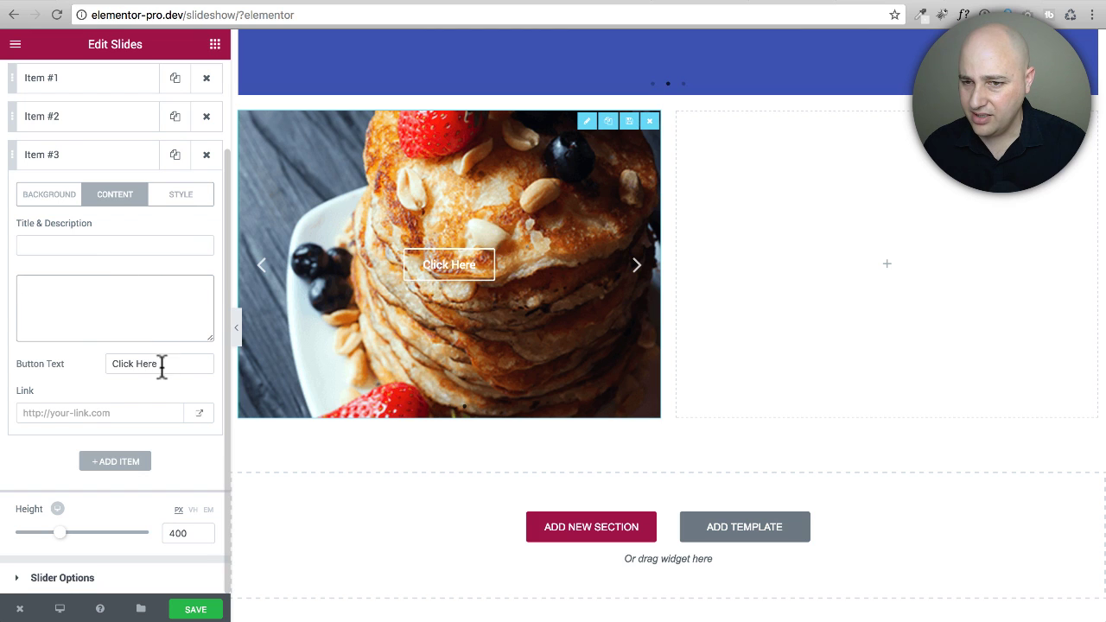
click(49, 193)
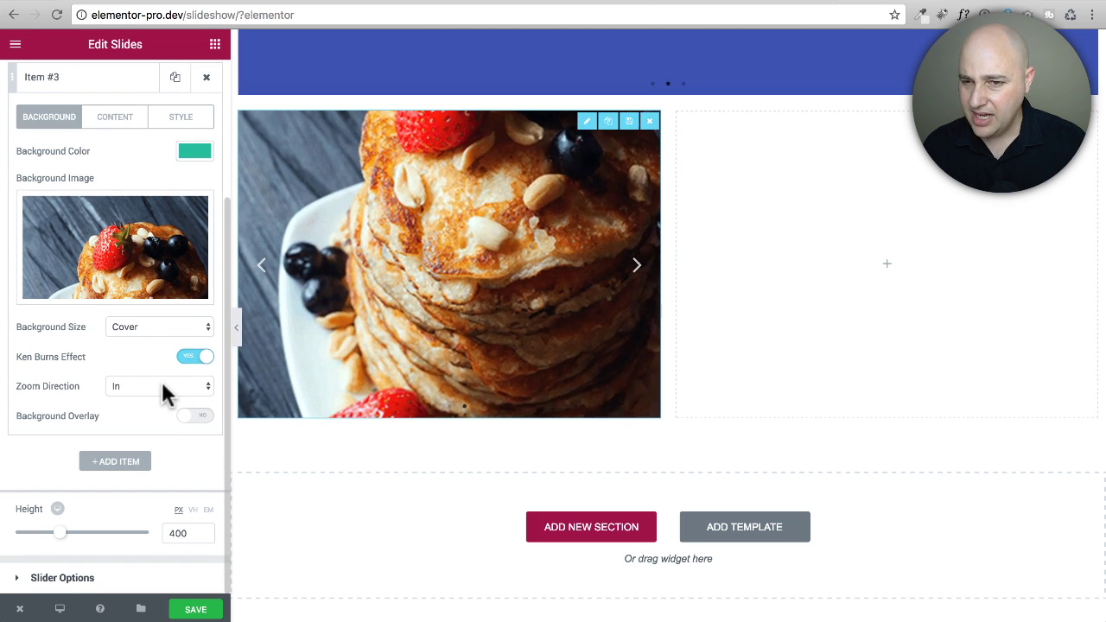
click(160, 386)
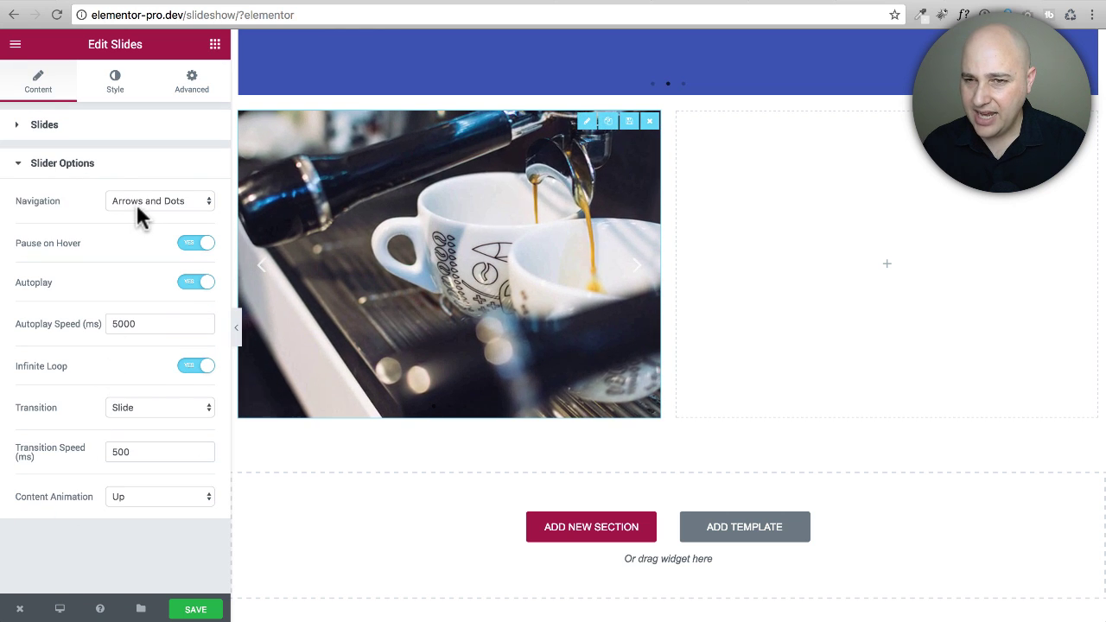
- Set slider Navigation to None and Autoplay Speed to 20000 ms, then save the page
click(160, 201)
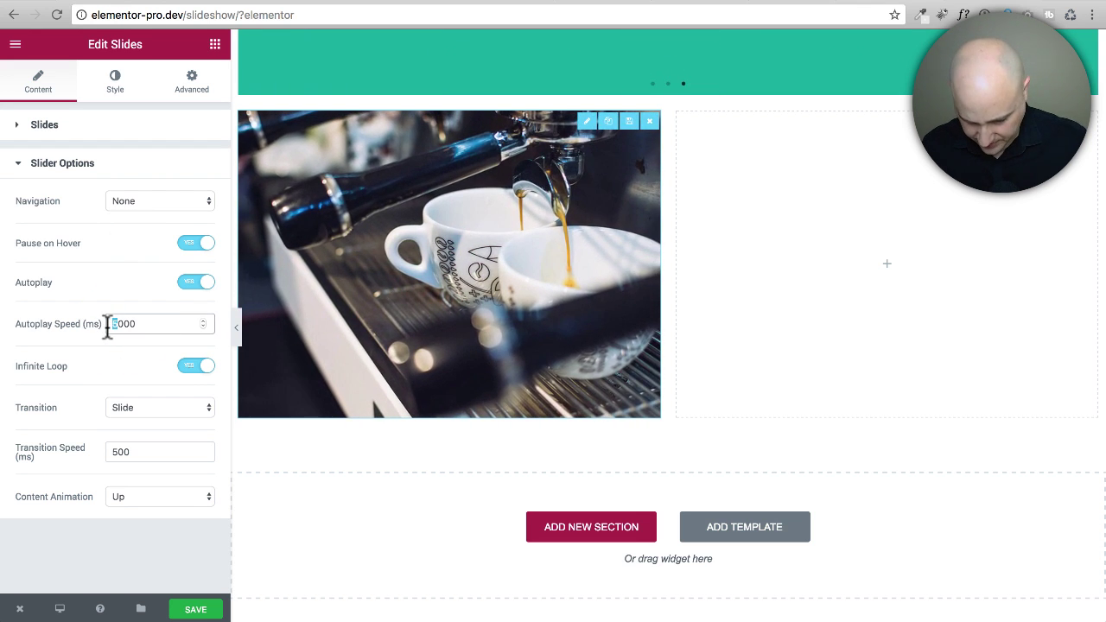
text(20000)
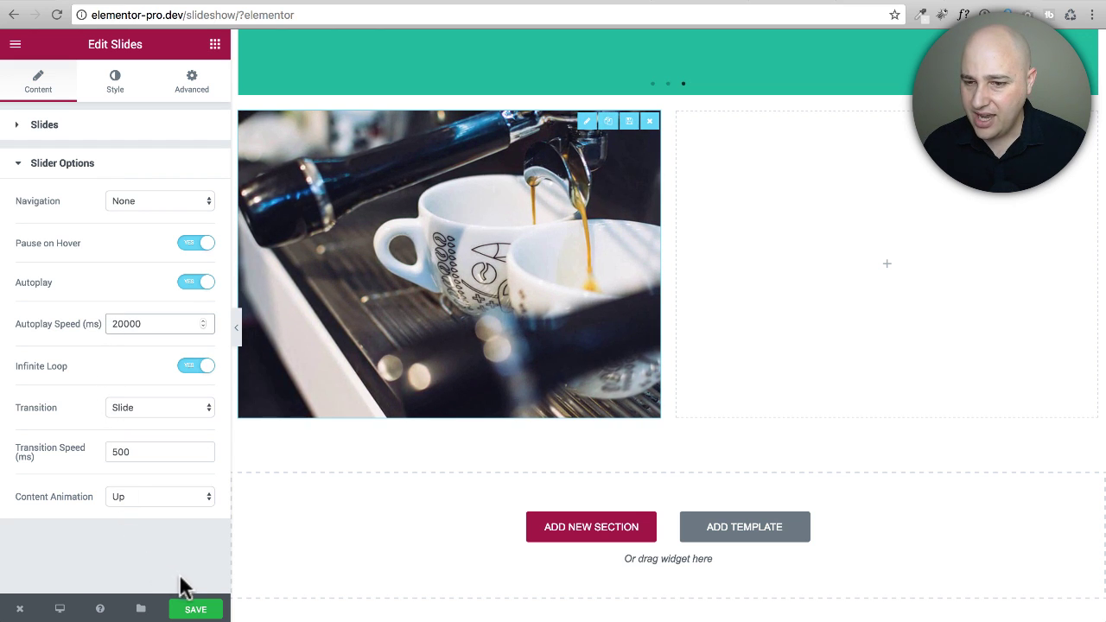
click(160, 323)
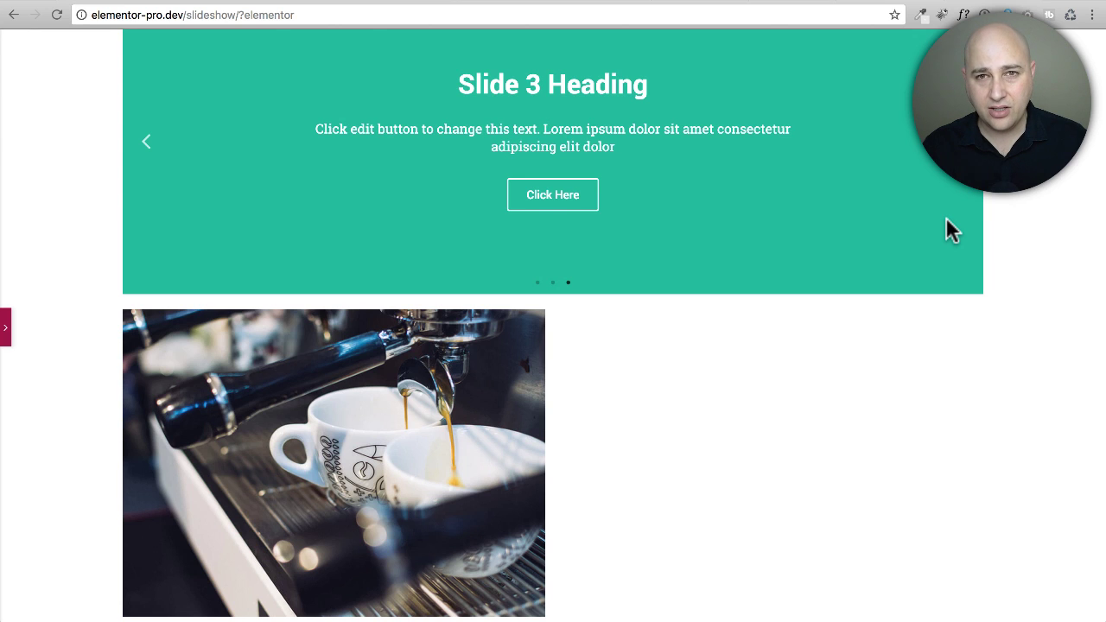
mouse_move(376, 190)
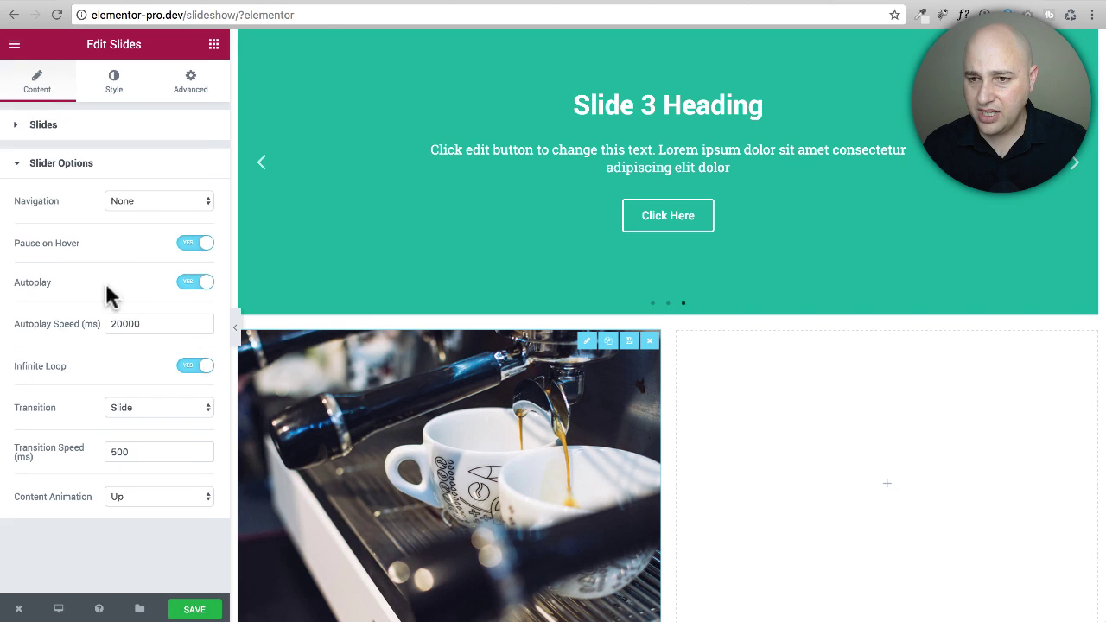
- Review each slide's zoom direction in the Slides list, then collapse the sidebar to preview
click(42, 124)
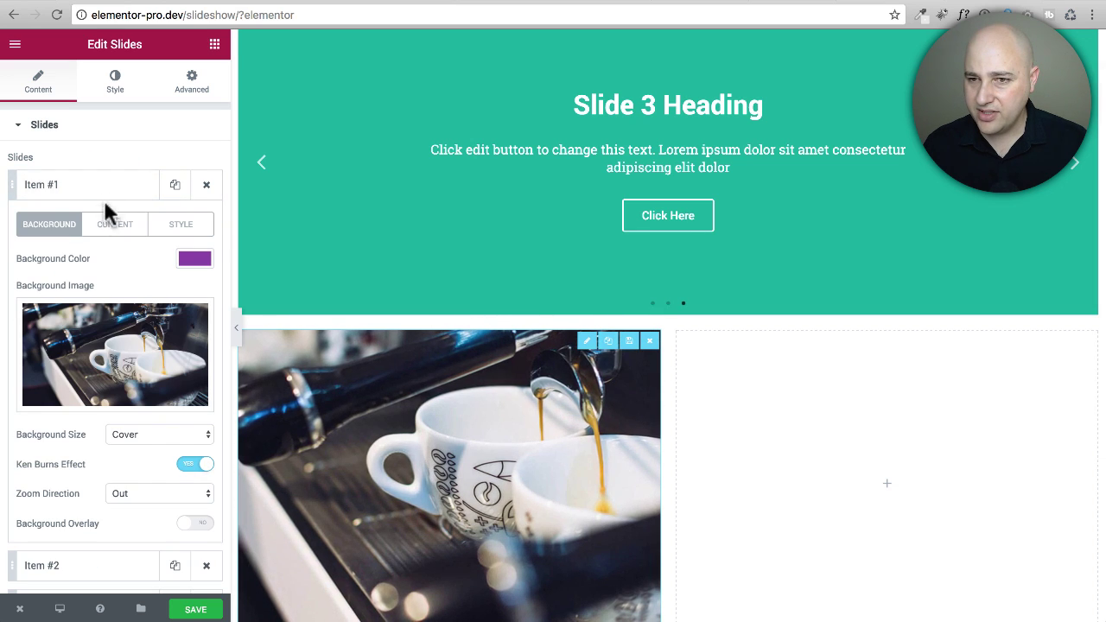
scroll(down, 3)
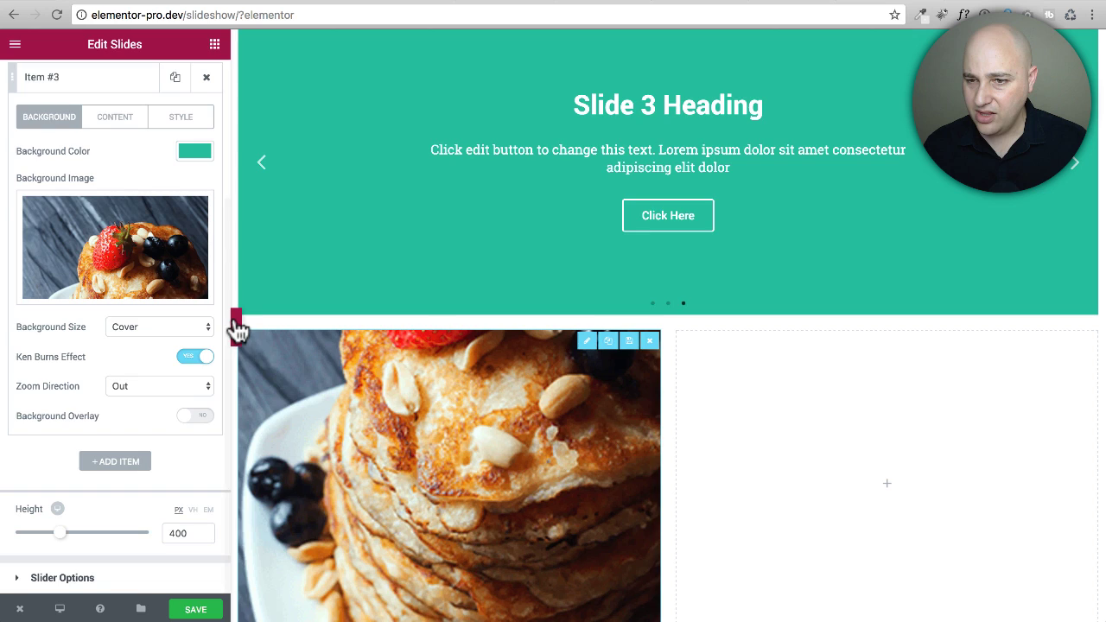
click(235, 324)
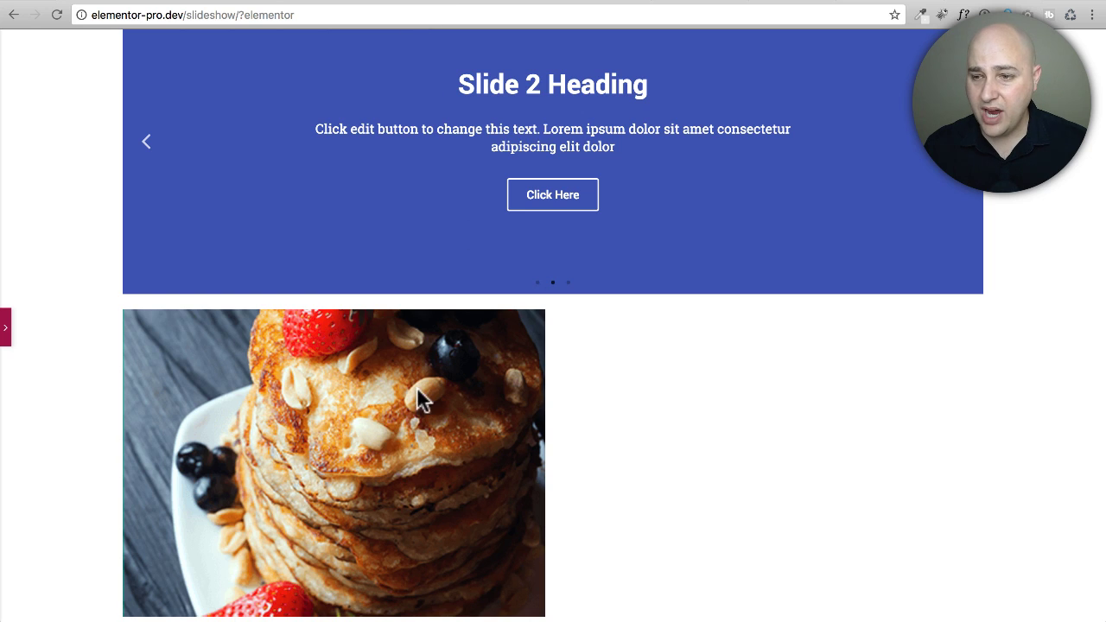
mouse_move(379, 406)
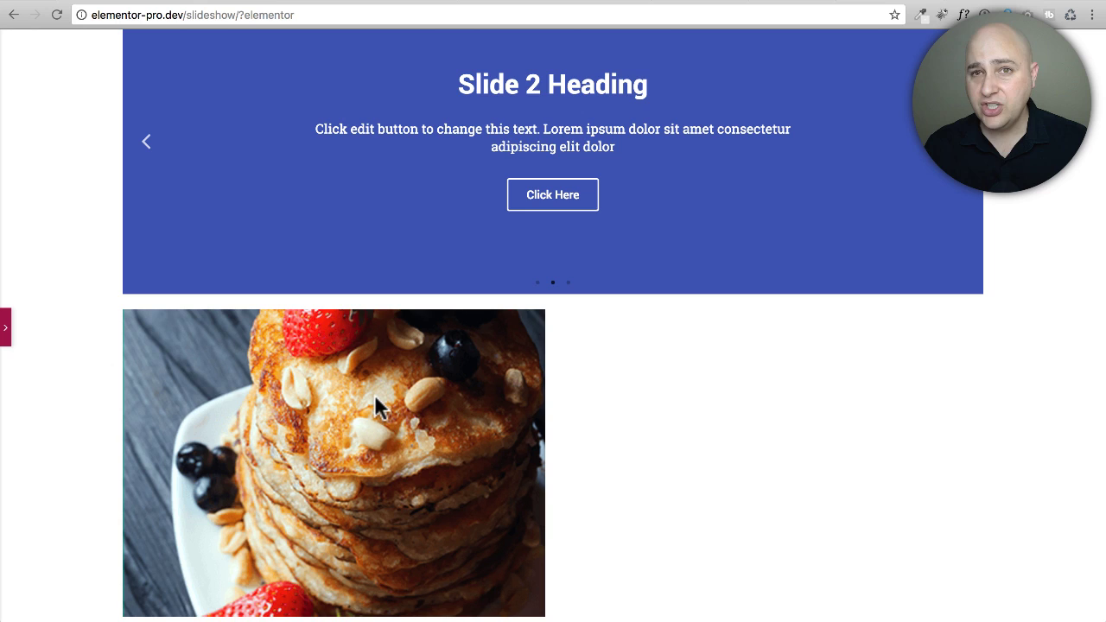
mouse_move(557, 432)
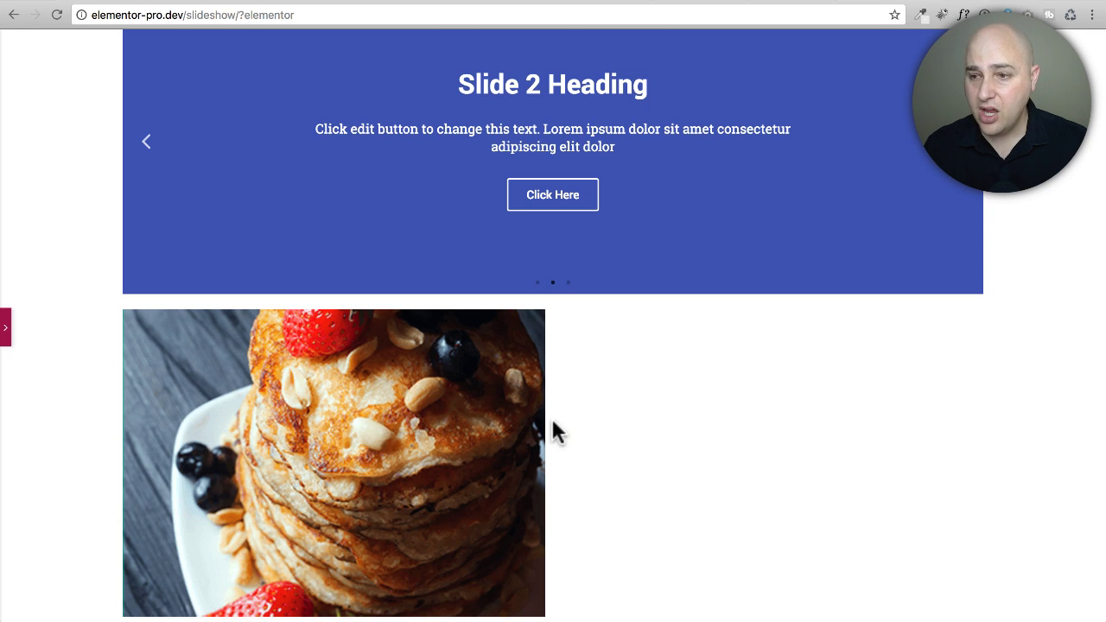
mouse_move(577, 429)
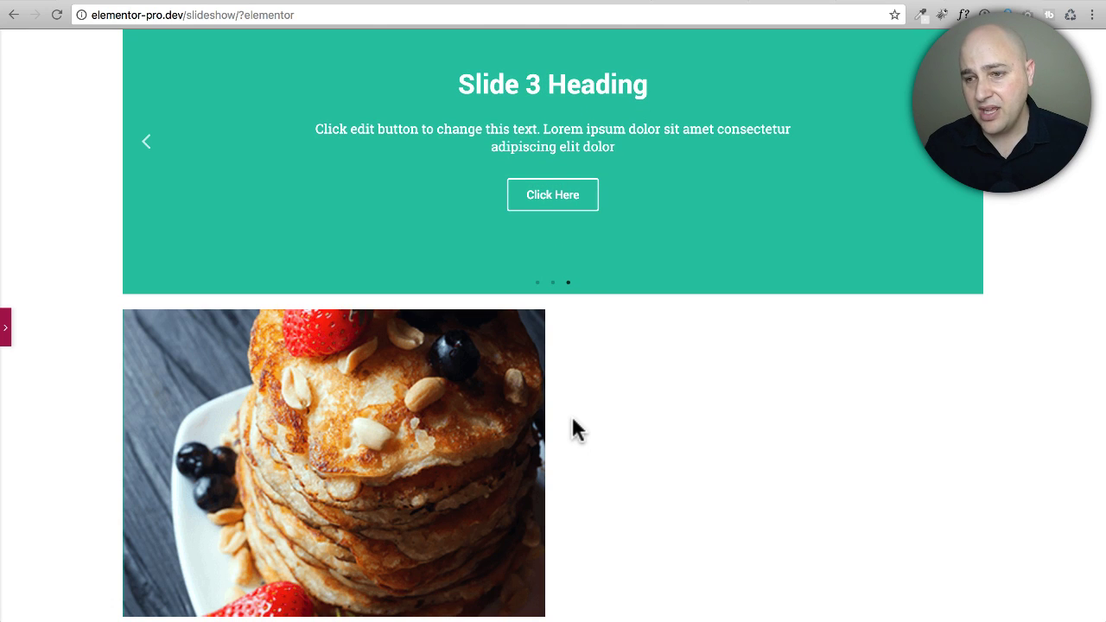
mouse_move(417, 396)
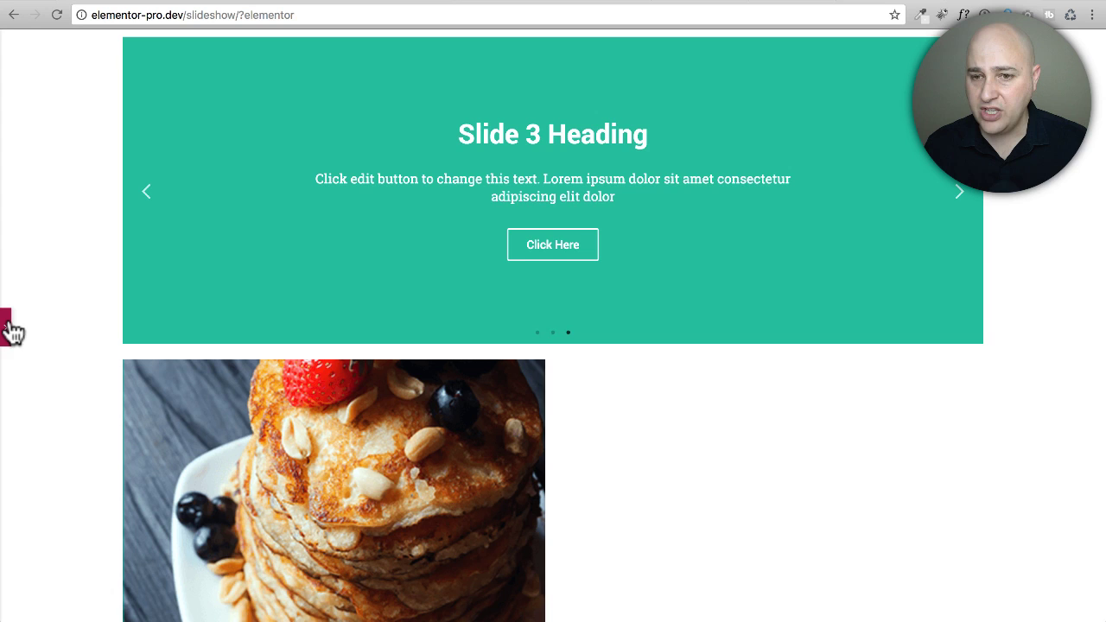
- Reopen the Elementor editing panel with the expand arrow on the left edge
click(6, 328)
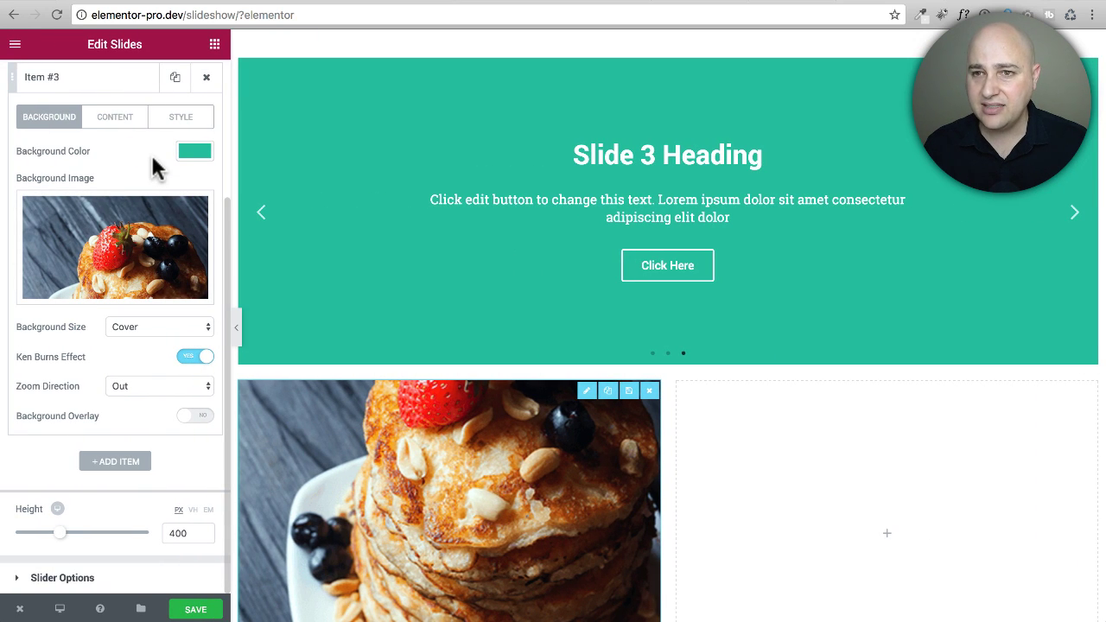